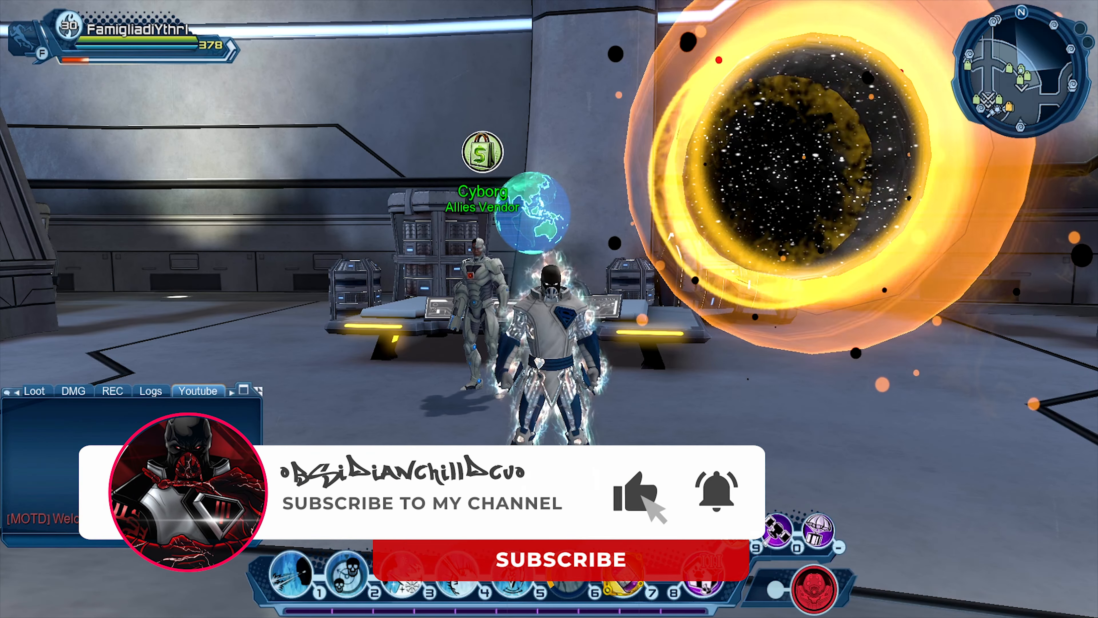
Browse the Cyborg Allies Vendor stock to the Ally: Krypto entry with its description and 20 source mark price
{"action": "left_click", "coordinate": [565, 559]}
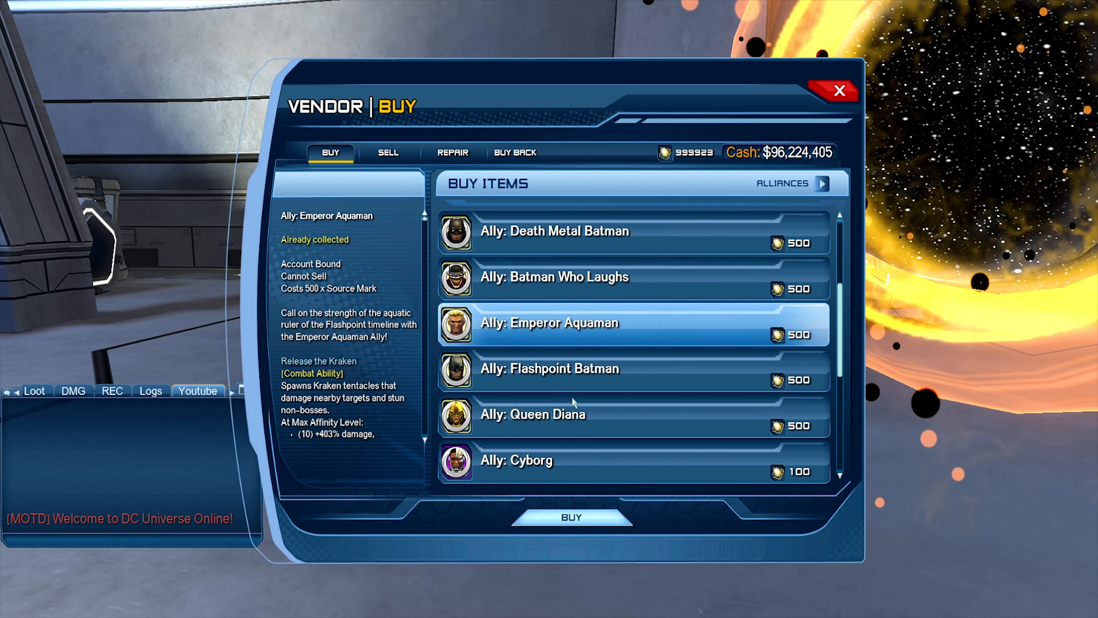
{"action": "mouse_move", "coordinate": [572, 348]}
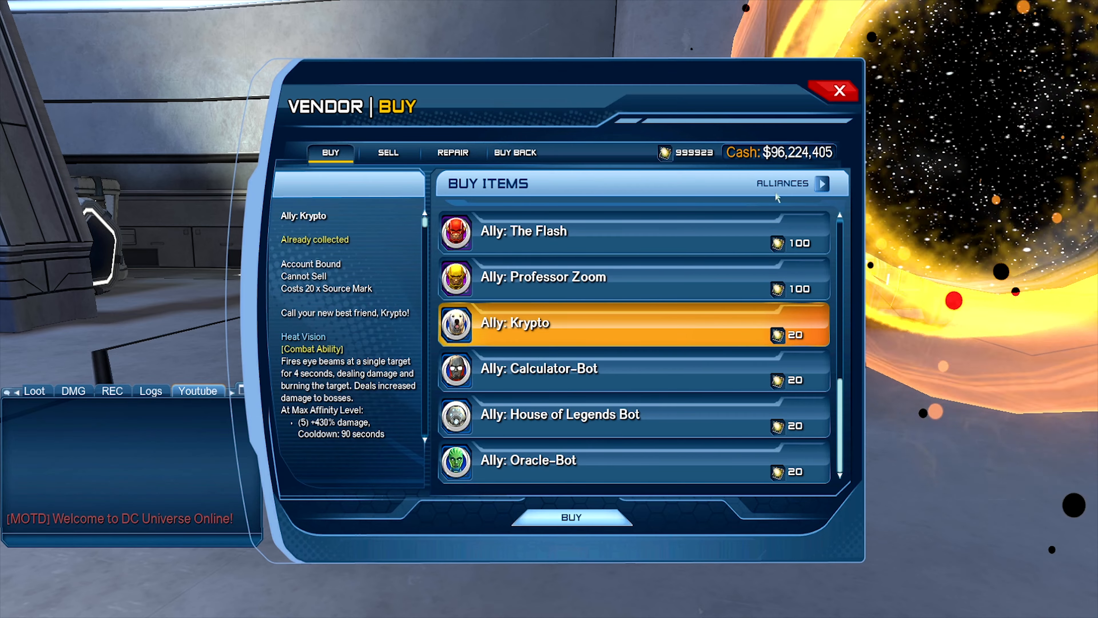
{"action": "left_click", "coordinate": [834, 91]}
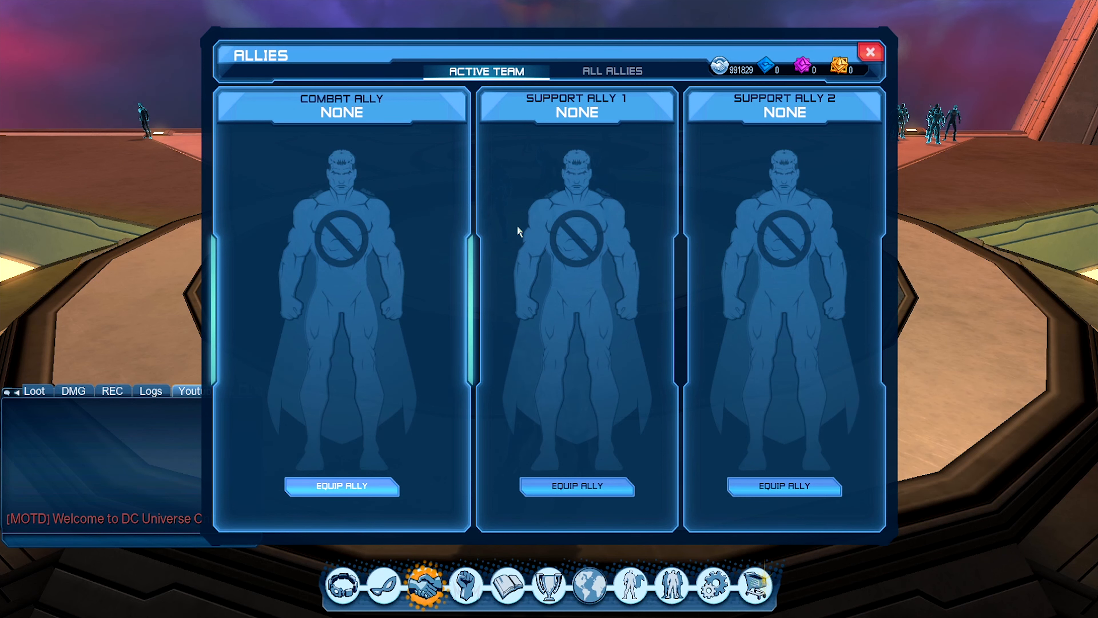
Equip Krypto from Owned Allies into the empty combat slot with Heat Vision confirmed
{"action": "left_click", "coordinate": [609, 71]}
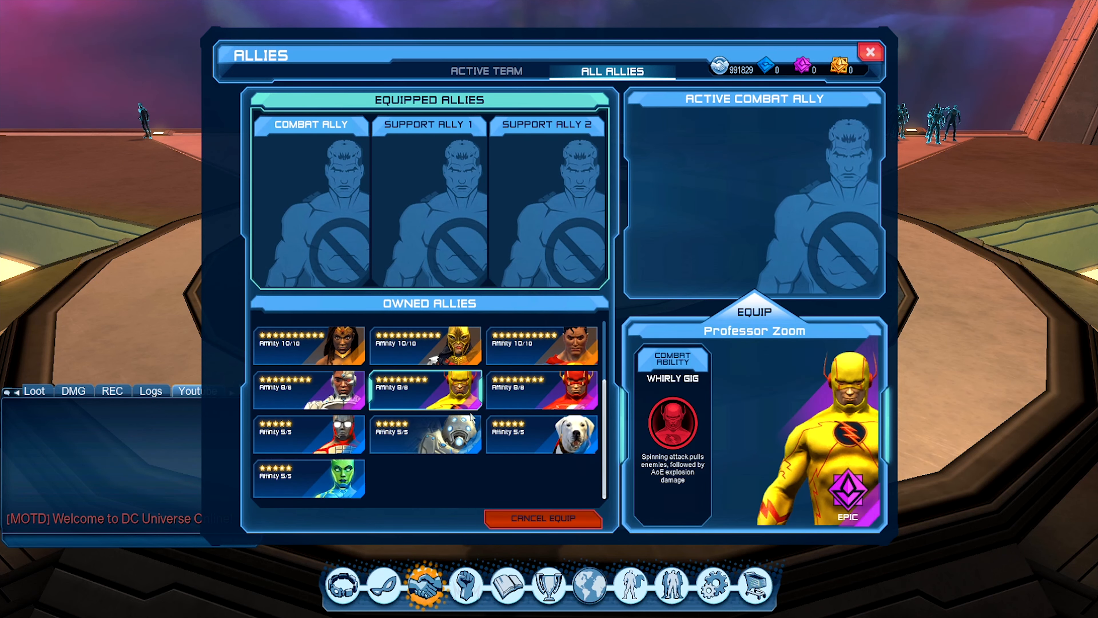
{"action": "left_click", "coordinate": [541, 433]}
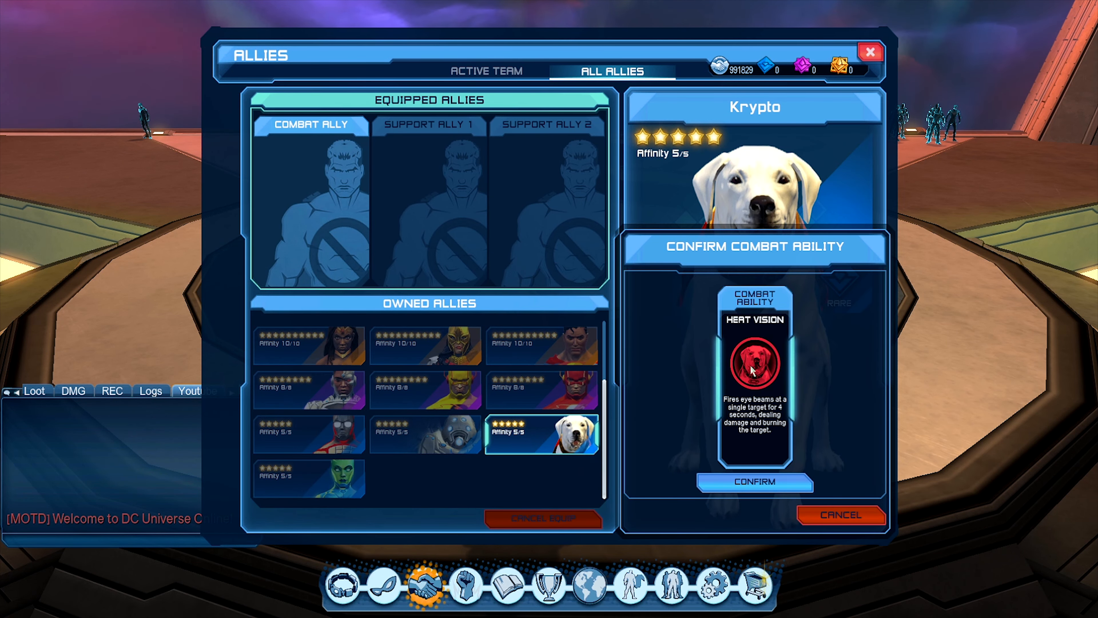
{"action": "mouse_move", "coordinate": [756, 414]}
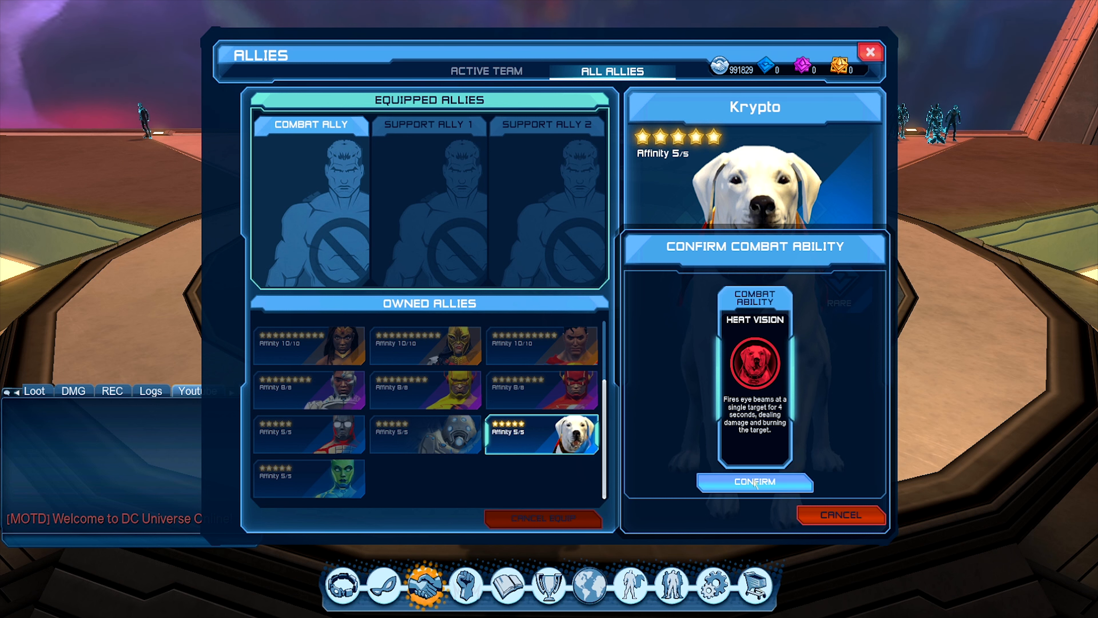
{"action": "left_click", "coordinate": [753, 482]}
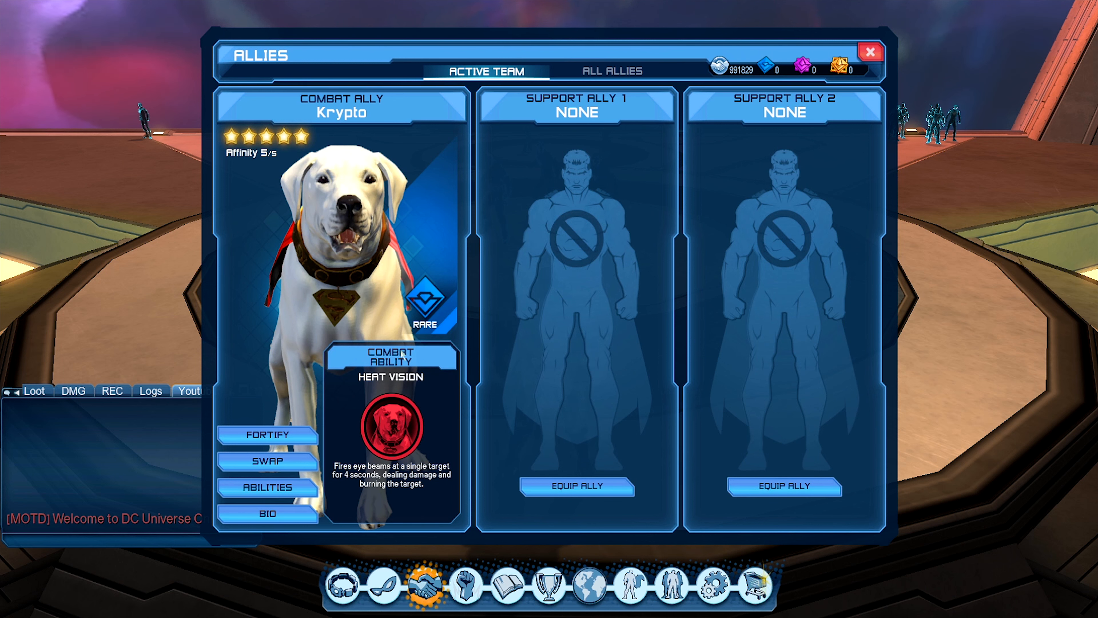
{"action": "mouse_move", "coordinate": [406, 227]}
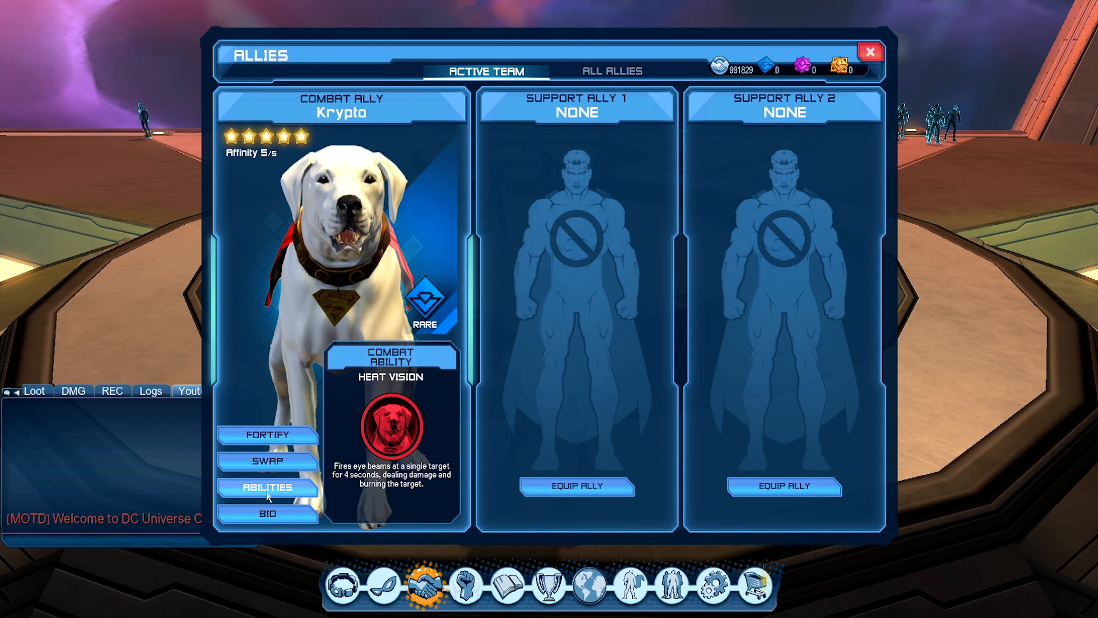
Review Krypto's abilities including the Go Fetch! exo-material gathering passive, then dismiss the popup
{"action": "left_click", "coordinate": [267, 512]}
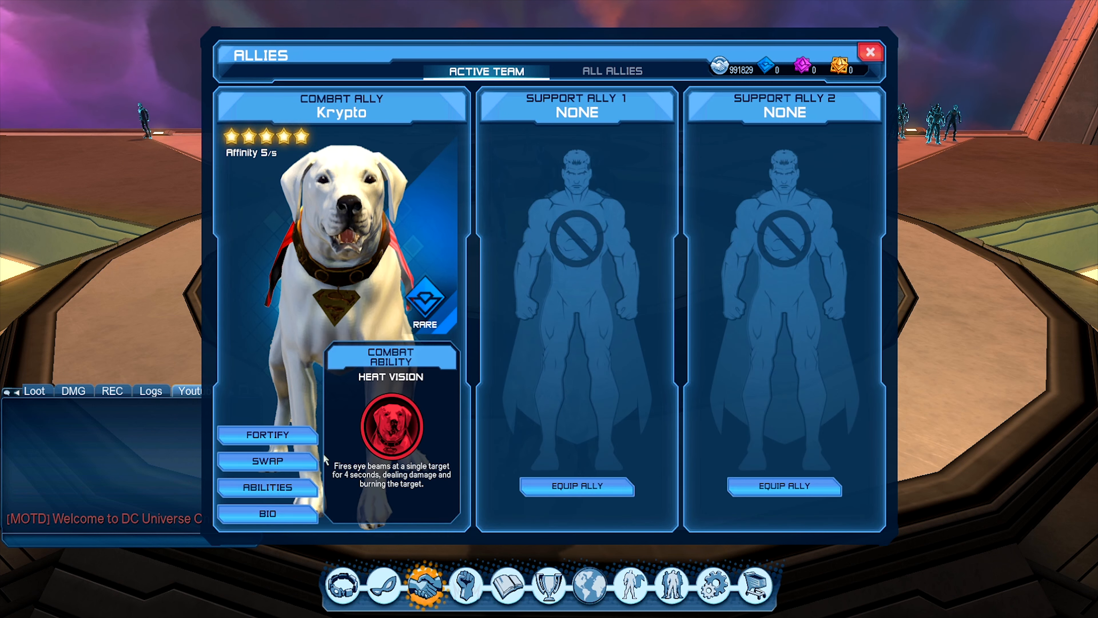
{"action": "left_click", "coordinate": [266, 487]}
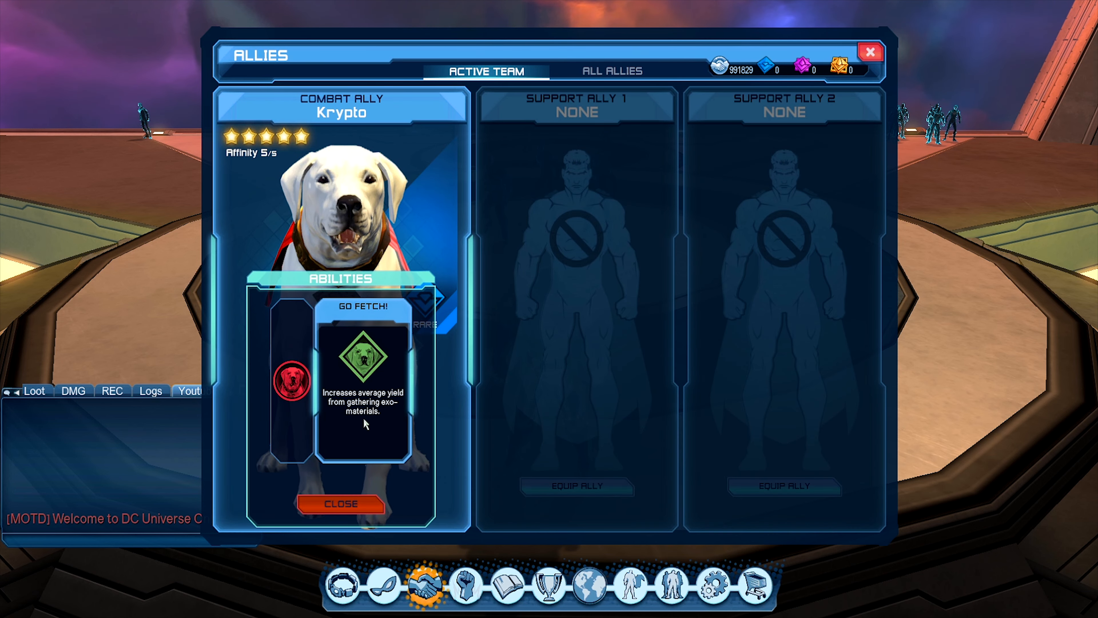
{"action": "left_click", "coordinate": [340, 503]}
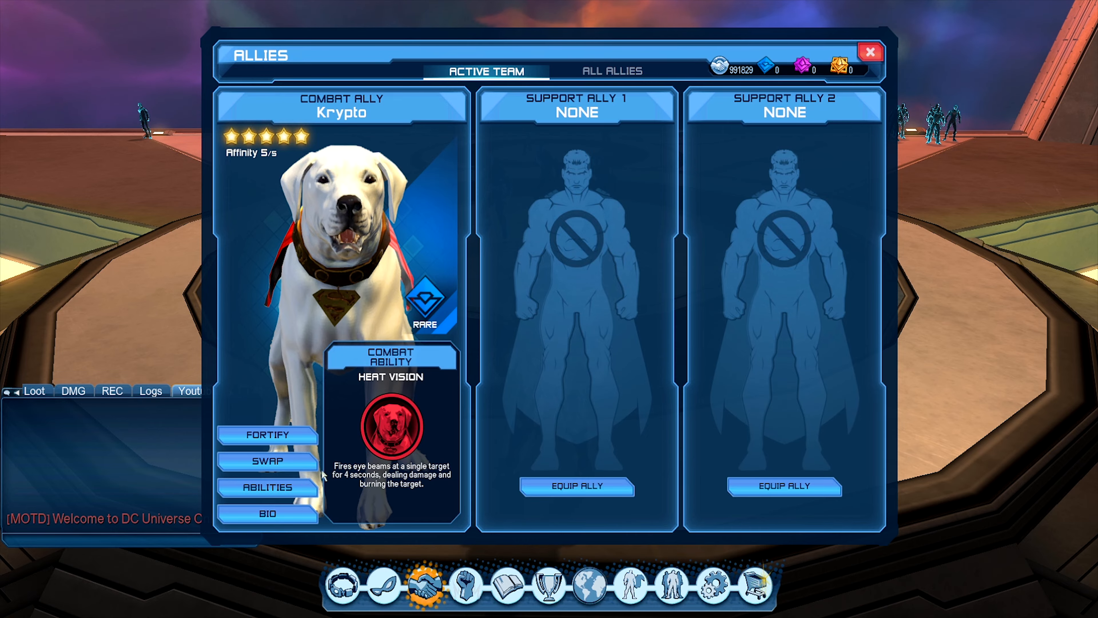
{"action": "left_click", "coordinate": [871, 53]}
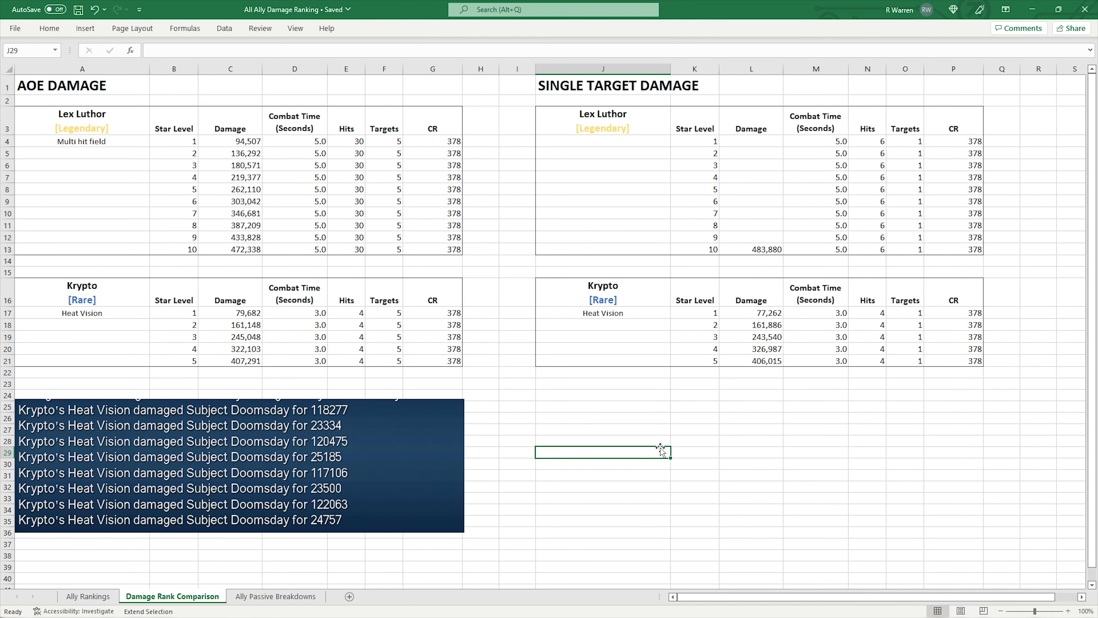
{"action": "mouse_move", "coordinate": [686, 441]}
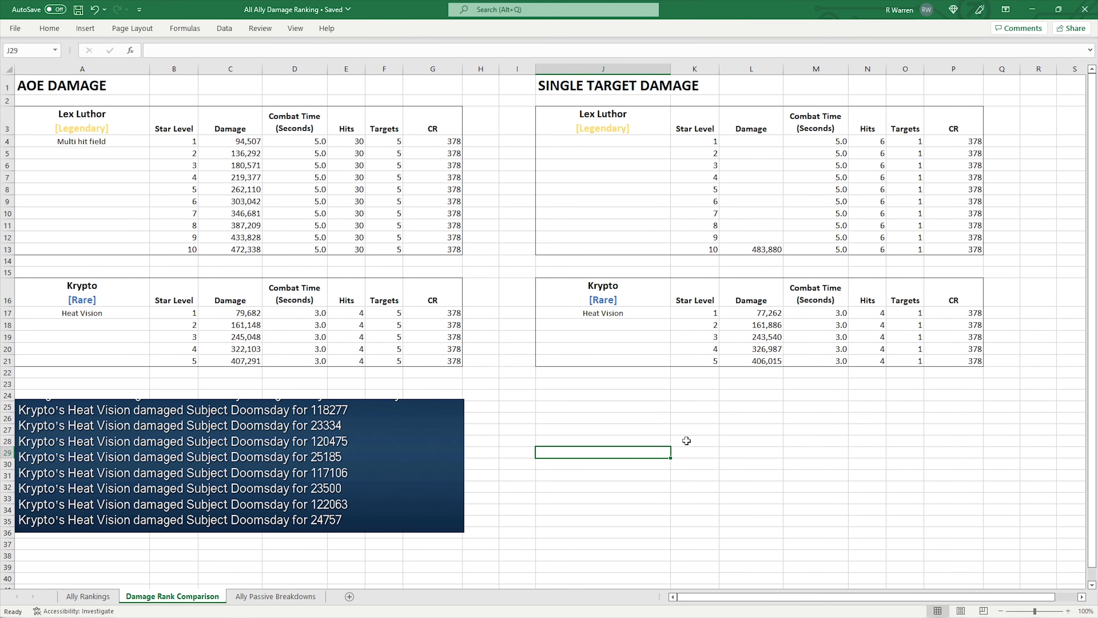
Inspect Krypto's 5-star AOE damage figures on the Damage Rank Comparison sheet beside Lex Luthor's
{"action": "left_click", "coordinate": [695, 440]}
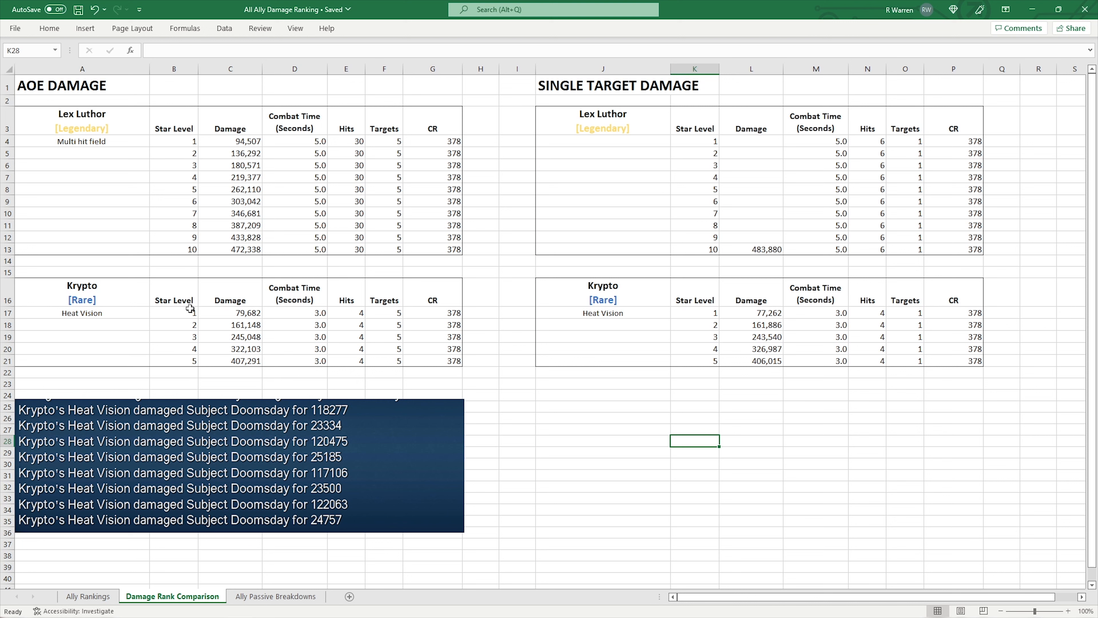
{"action": "mouse_move", "coordinate": [147, 328]}
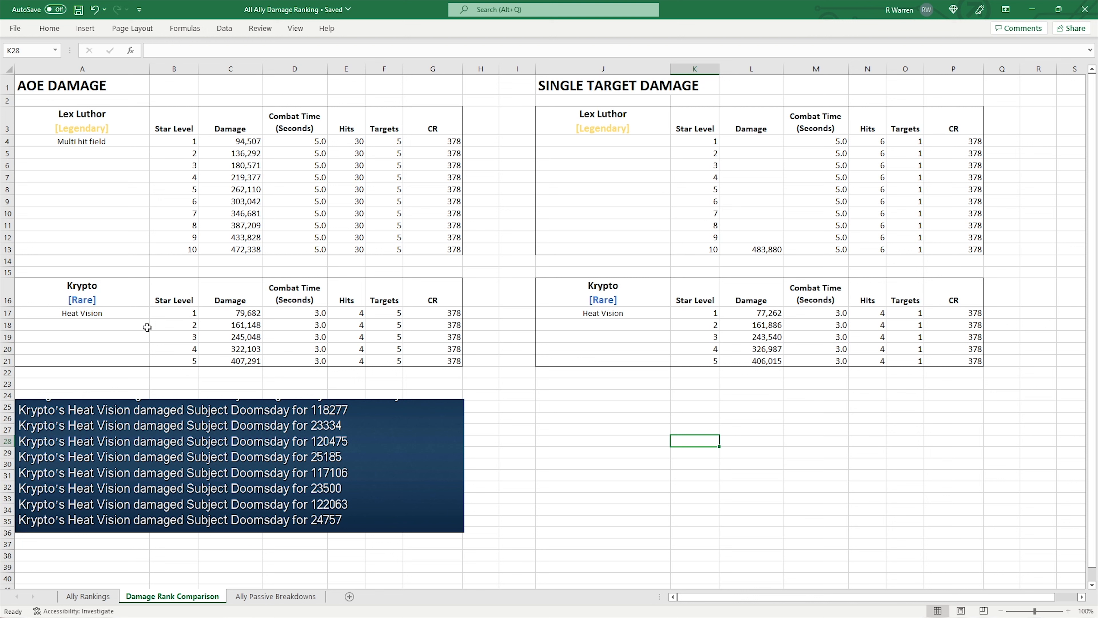
{"action": "mouse_move", "coordinate": [261, 313]}
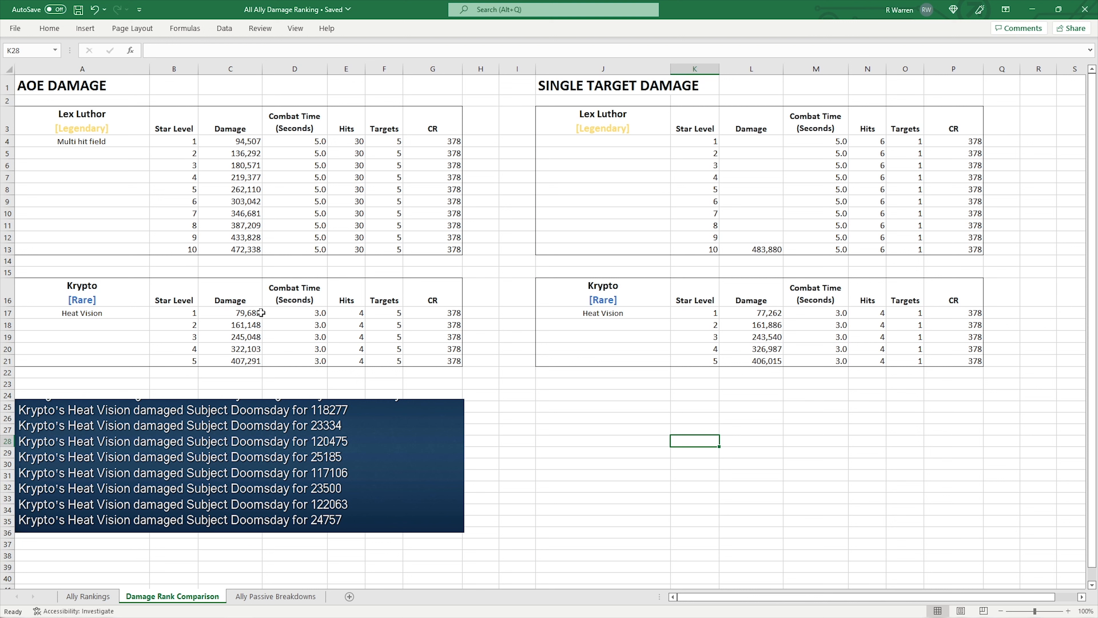
{"action": "left_click", "coordinate": [230, 313]}
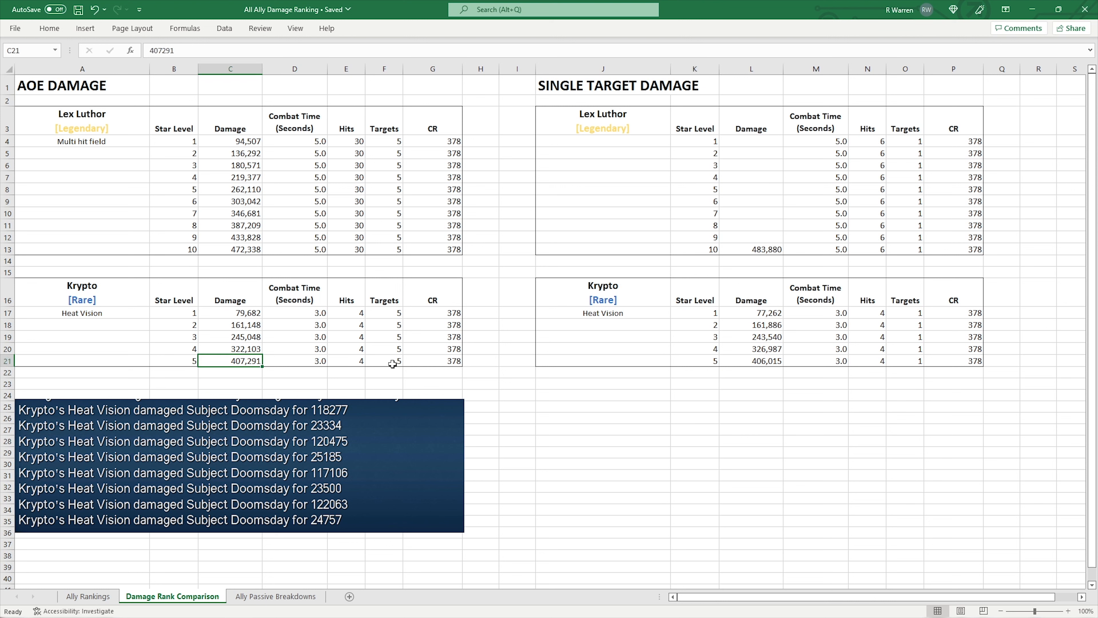
{"action": "mouse_move", "coordinate": [448, 352]}
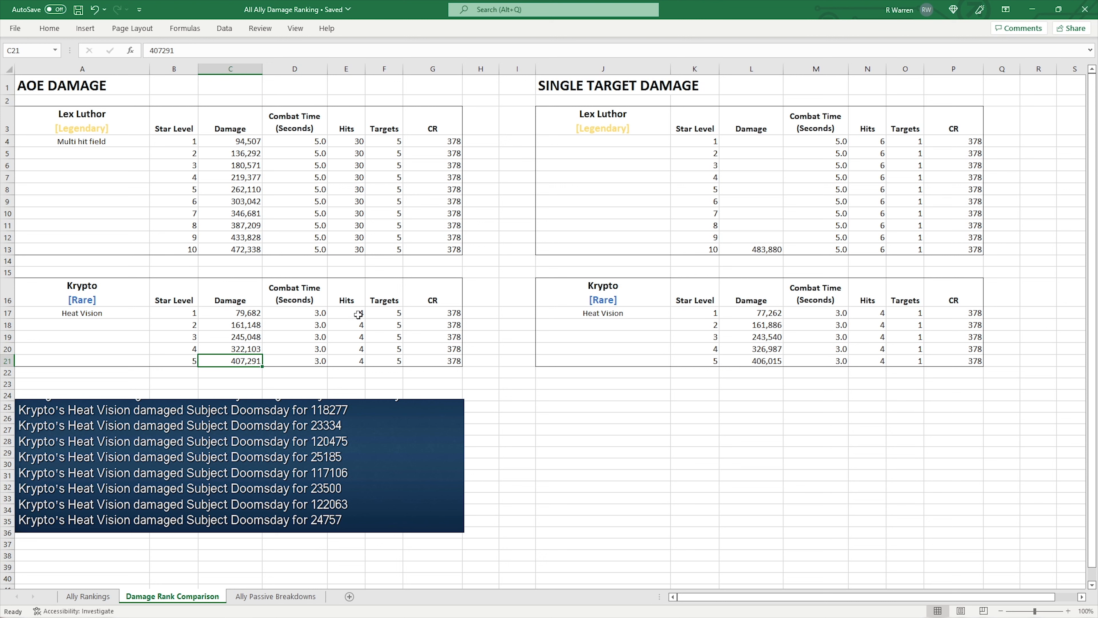
{"action": "mouse_move", "coordinate": [350, 361]}
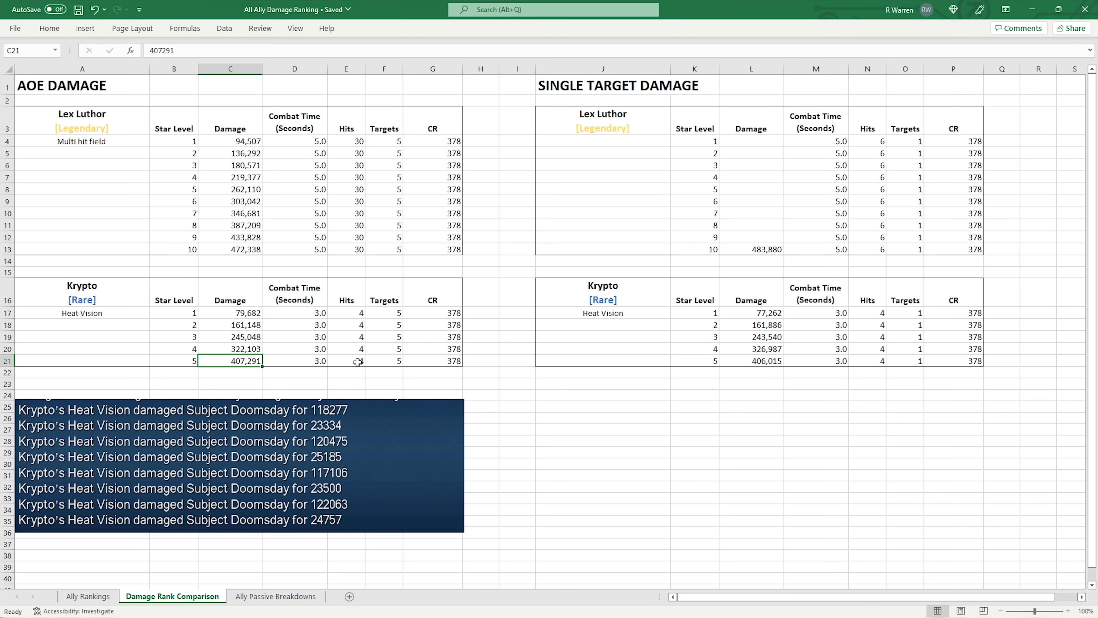
{"action": "mouse_move", "coordinate": [386, 372]}
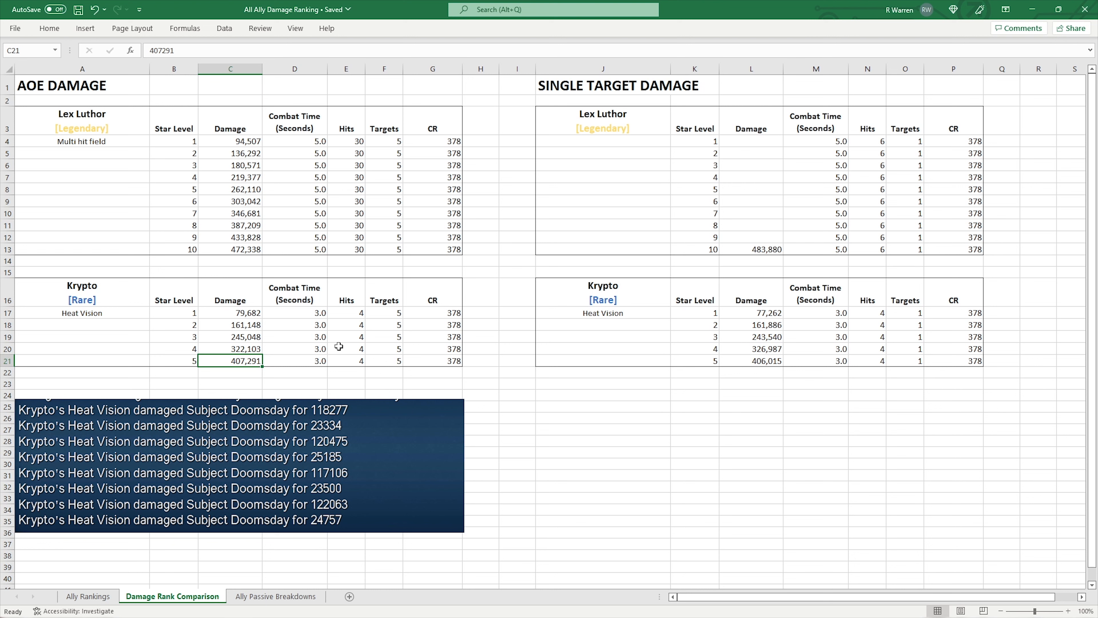
{"action": "mouse_move", "coordinate": [295, 353]}
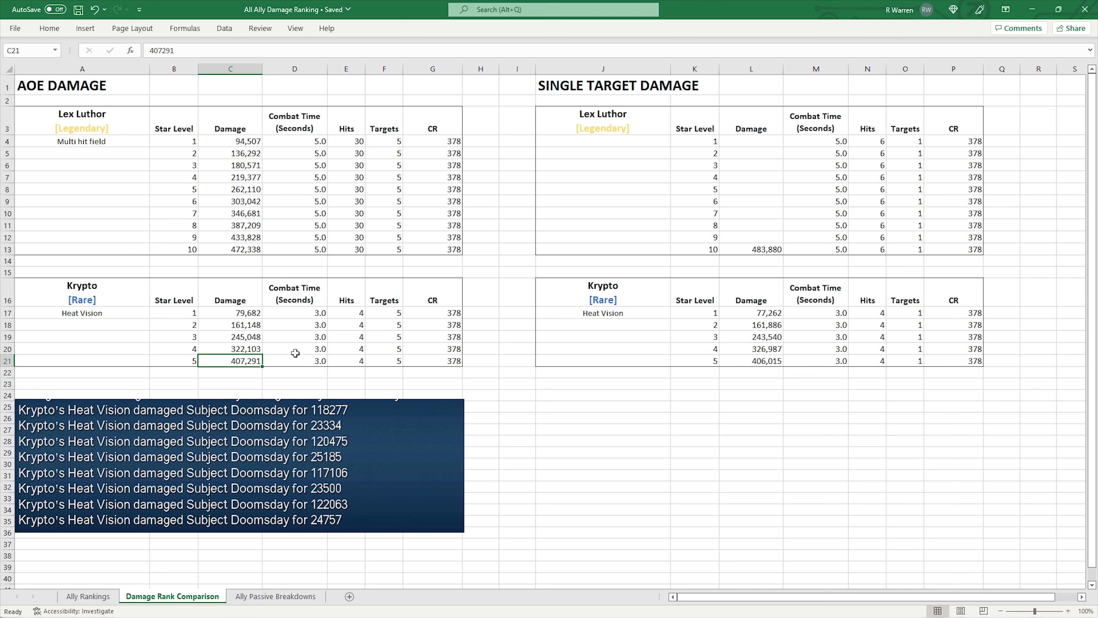
{"action": "mouse_move", "coordinate": [239, 312]}
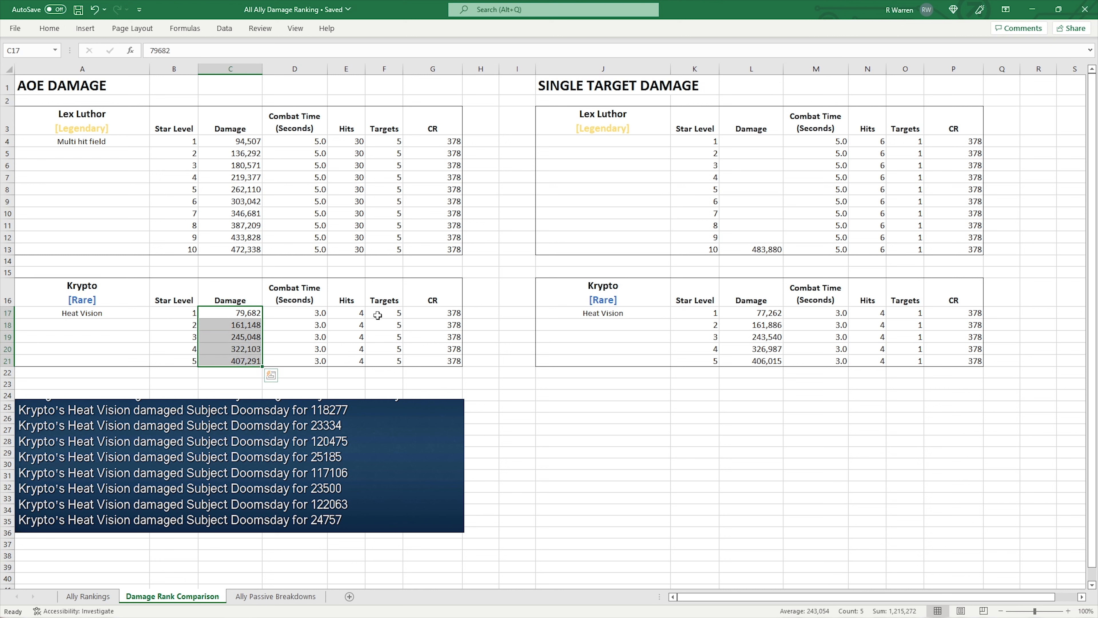
{"action": "left_click", "coordinate": [230, 361]}
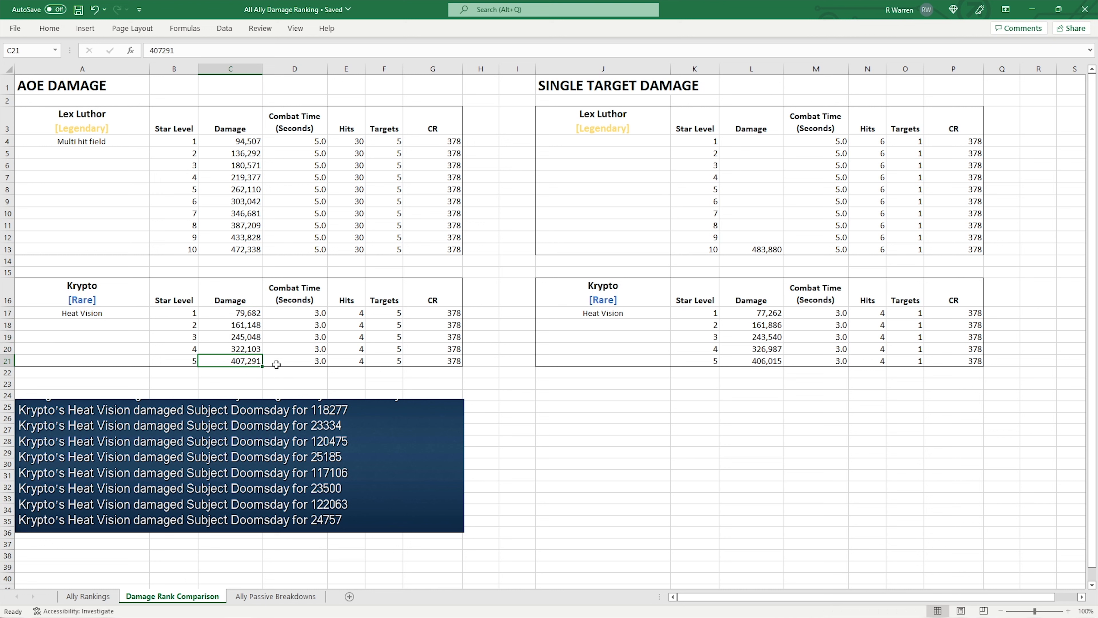
{"action": "mouse_move", "coordinate": [408, 333]}
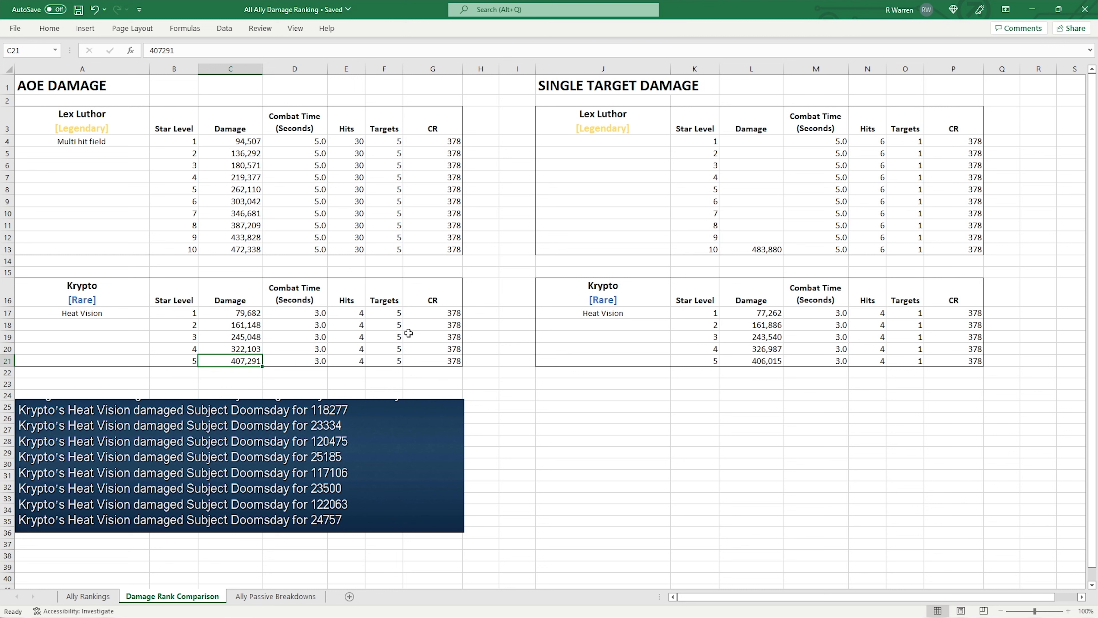
{"action": "mouse_move", "coordinate": [884, 364]}
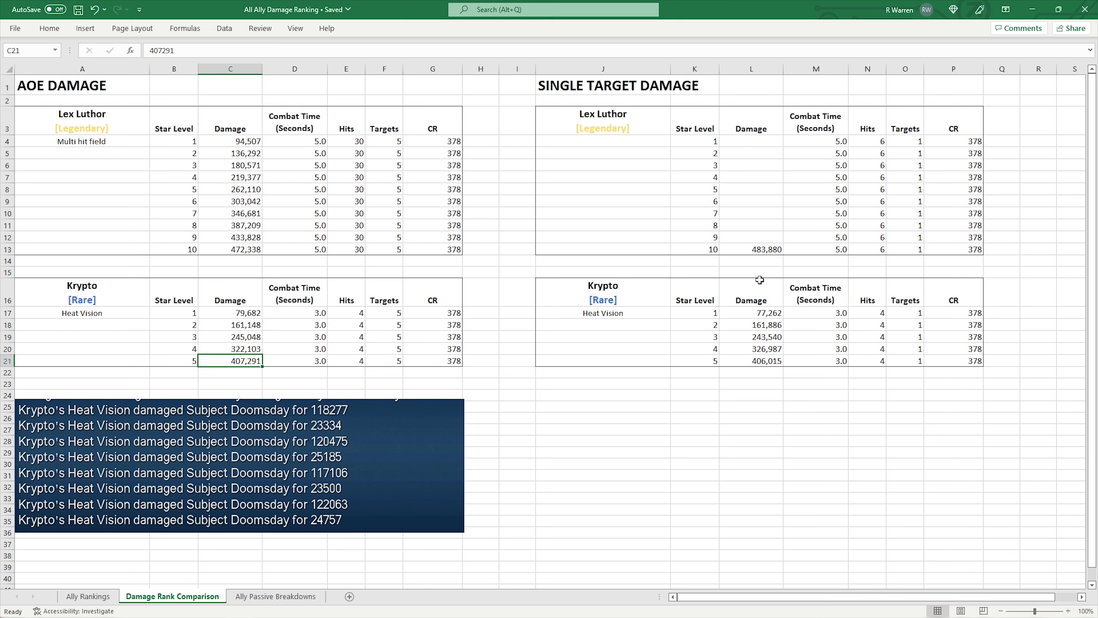
{"action": "mouse_move", "coordinate": [760, 361]}
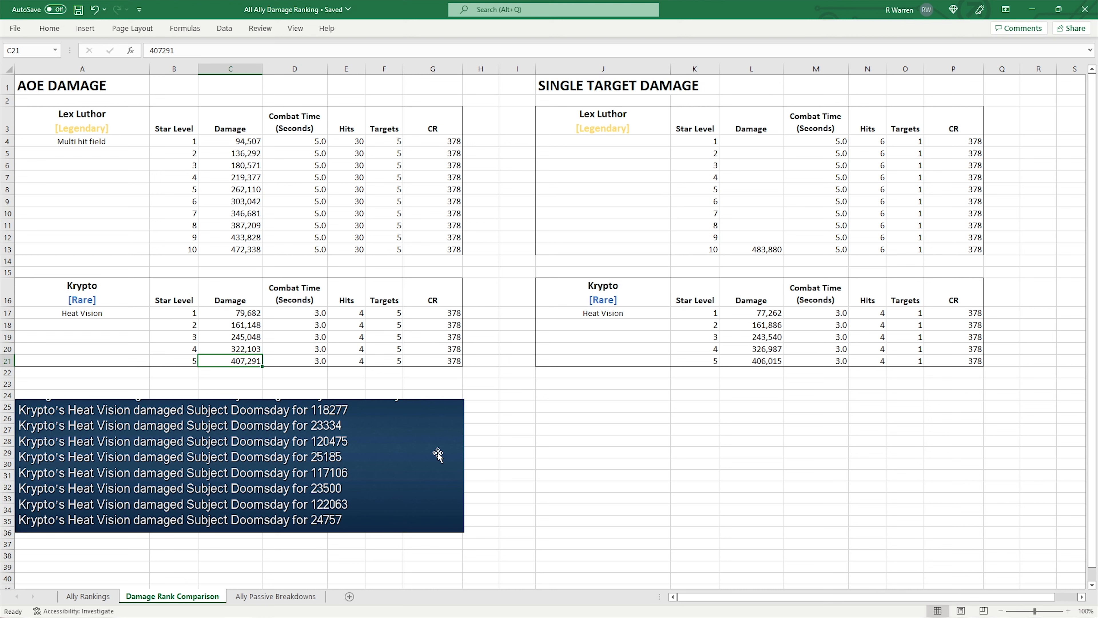
{"action": "mouse_move", "coordinate": [194, 422]}
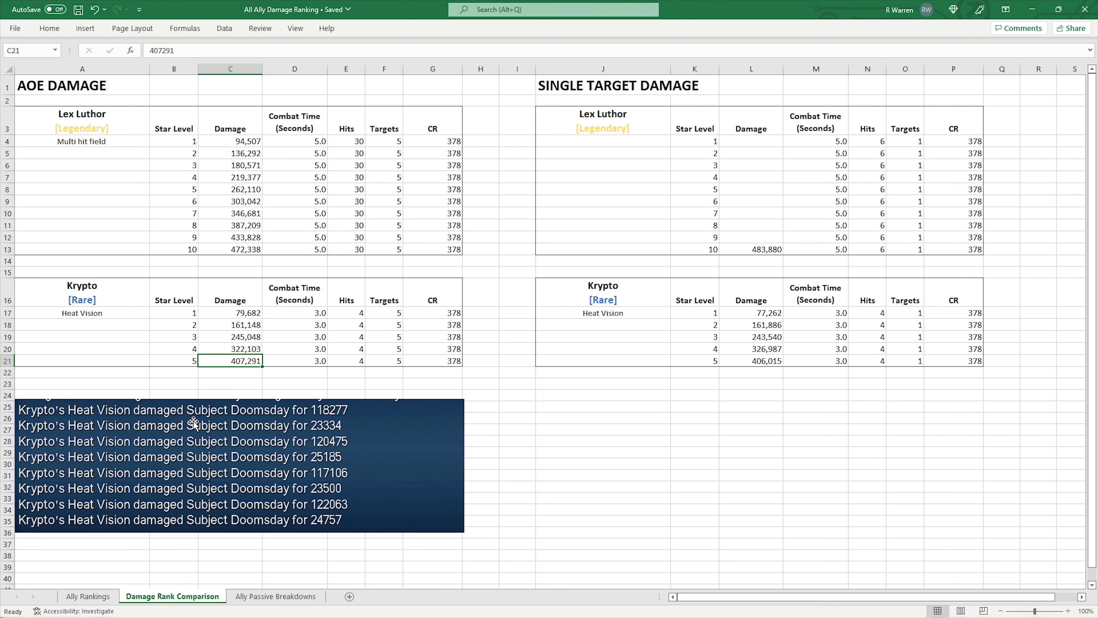
{"action": "mouse_move", "coordinate": [345, 416]}
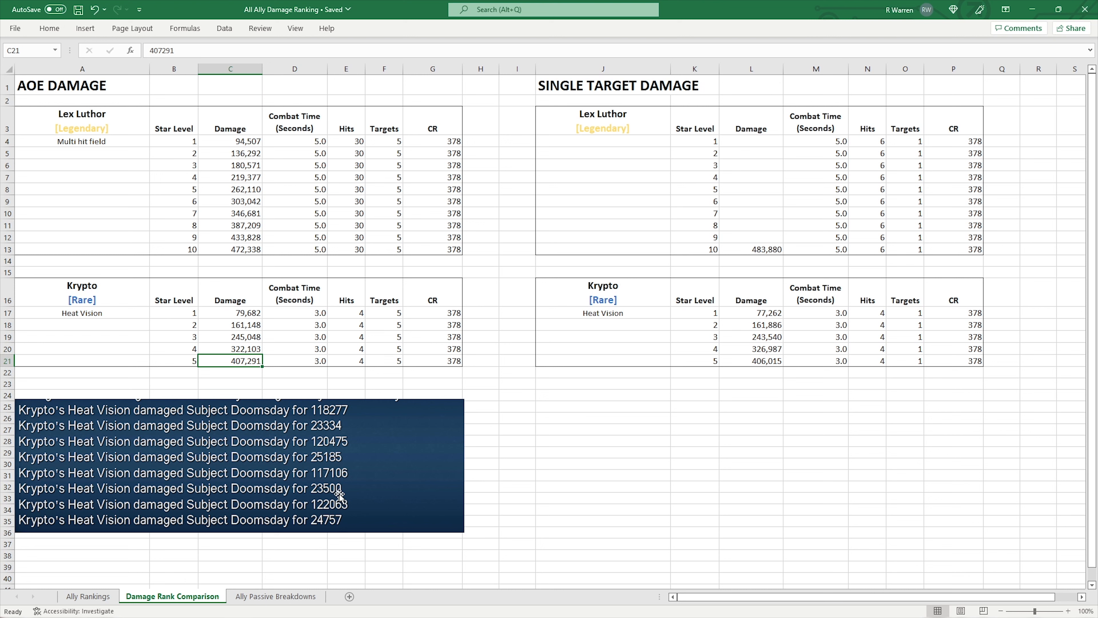
{"action": "mouse_move", "coordinate": [347, 468]}
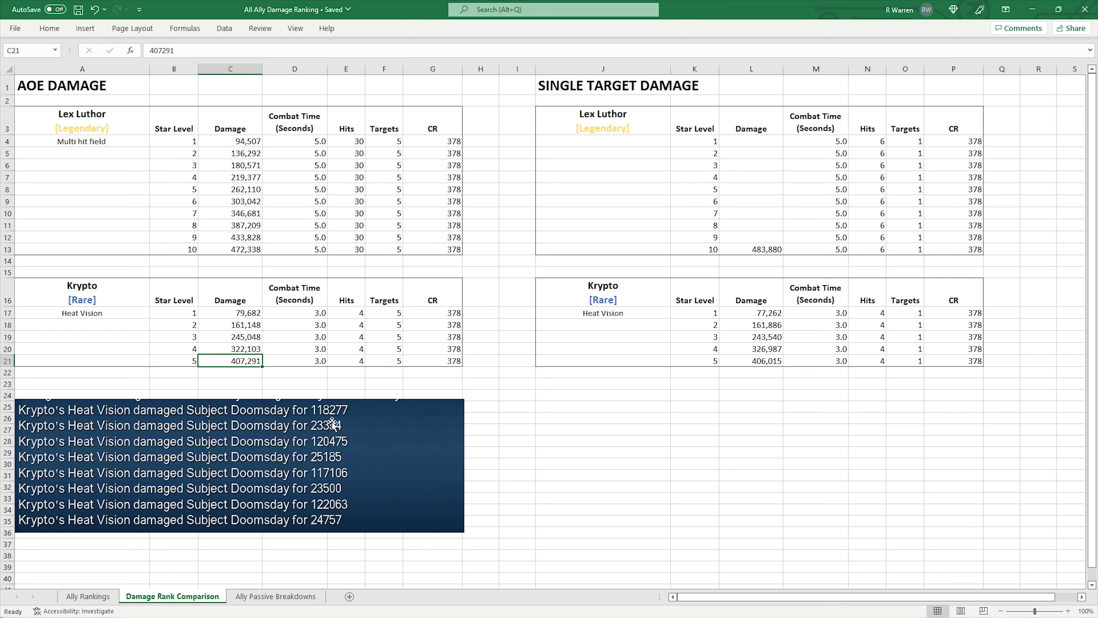
{"action": "mouse_move", "coordinate": [321, 425]}
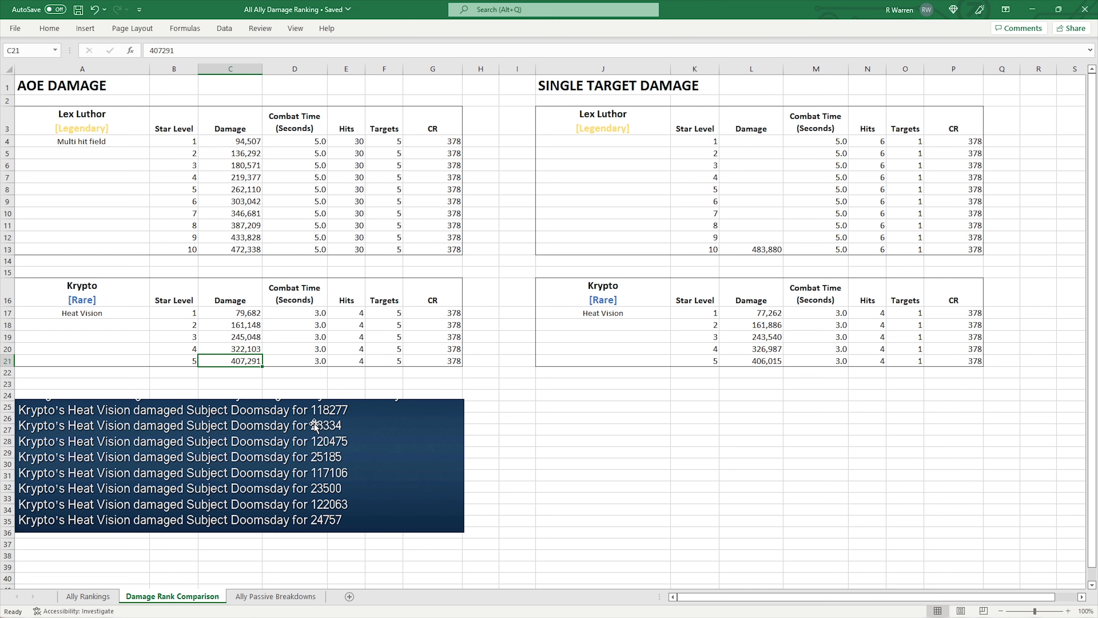
{"action": "mouse_move", "coordinate": [314, 425]}
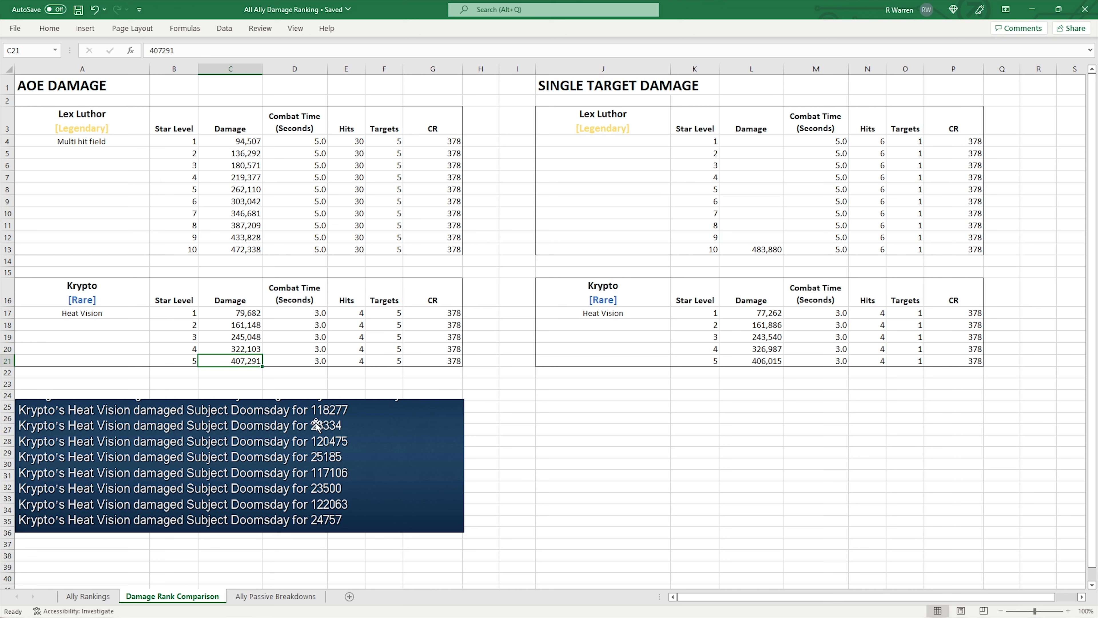
{"action": "mouse_move", "coordinate": [334, 430]}
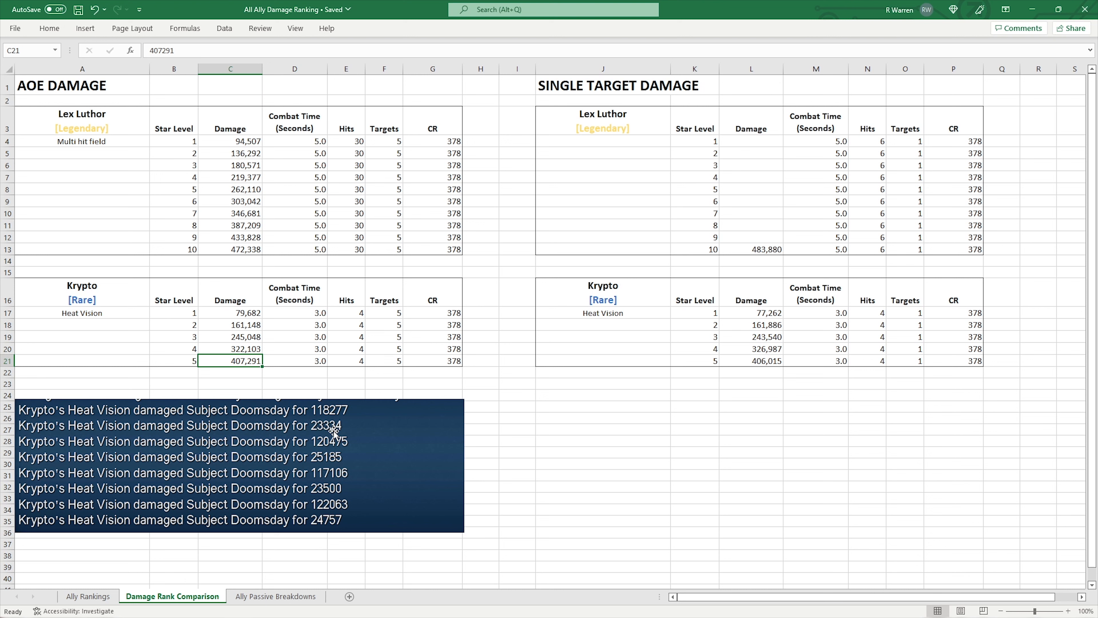
{"action": "mouse_move", "coordinate": [556, 471]}
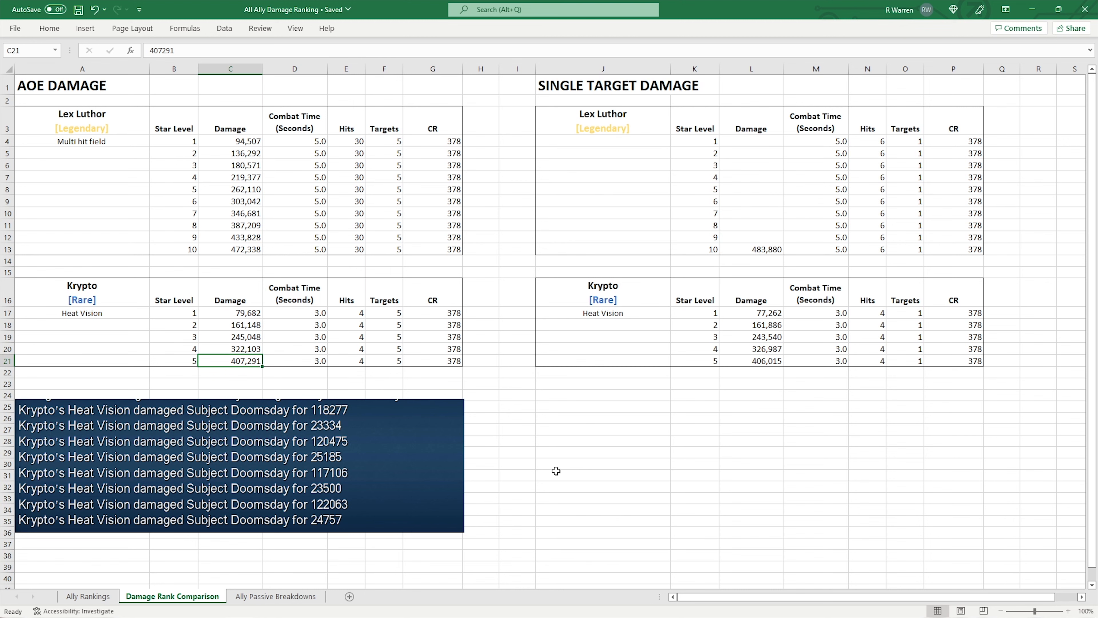
Check Krypto's AOE damage 408,353 and single-target damage 418,689 on the Ally Rankings sheet
{"action": "left_click", "coordinate": [87, 596]}
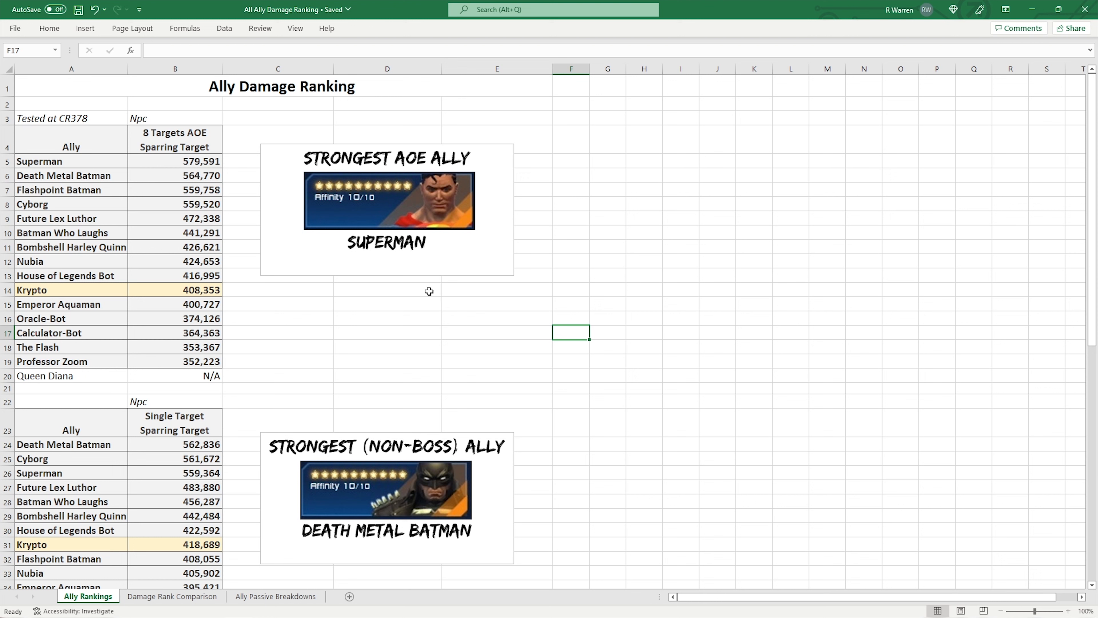
{"action": "mouse_move", "coordinate": [78, 306]}
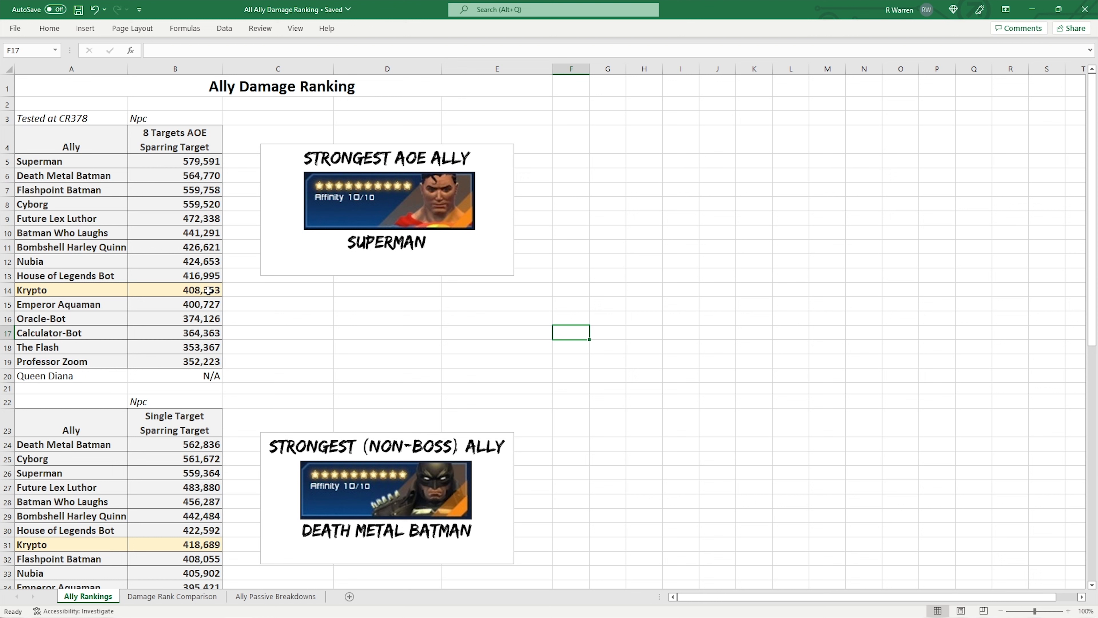
{"action": "left_click", "coordinate": [175, 290]}
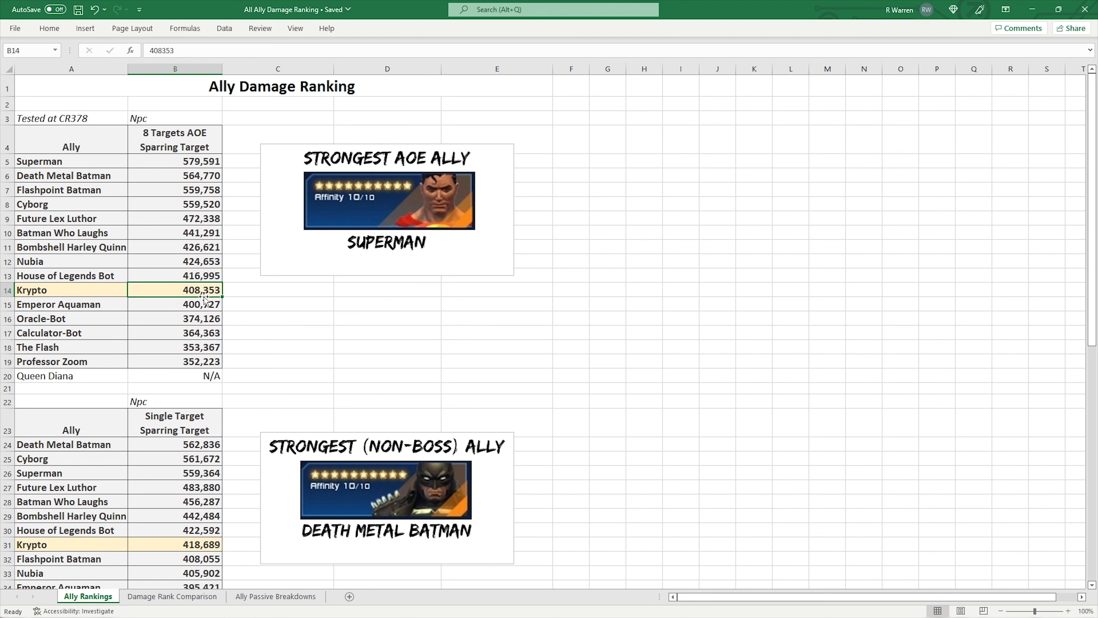
{"action": "scroll", "scroll_direction": "down", "scroll_amount": 3}
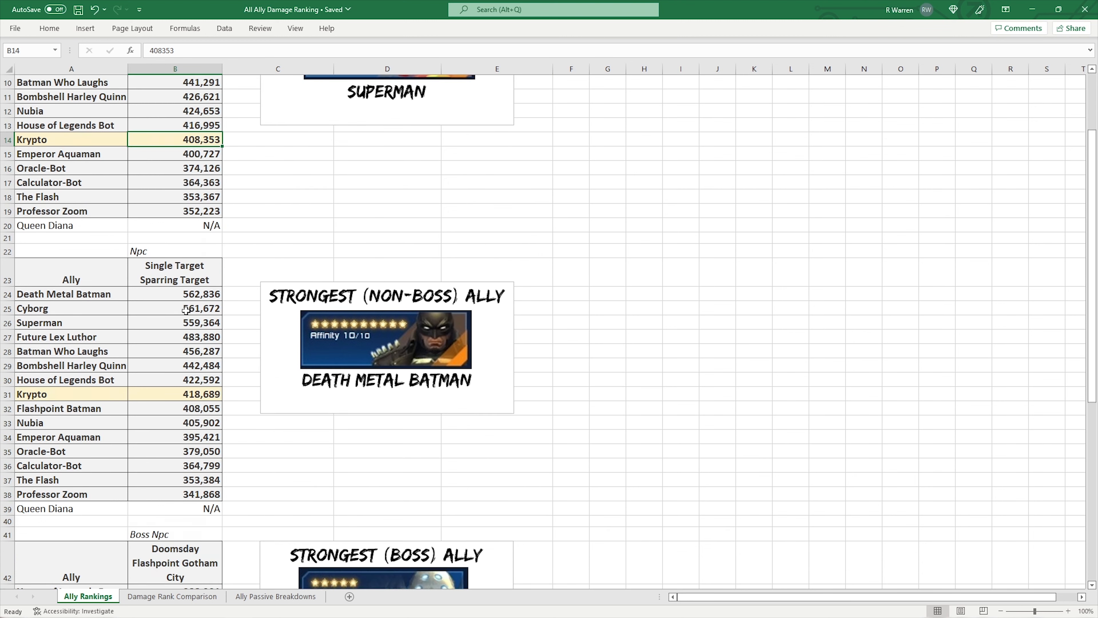
{"action": "scroll", "scroll_direction": "down", "scroll_amount": 3}
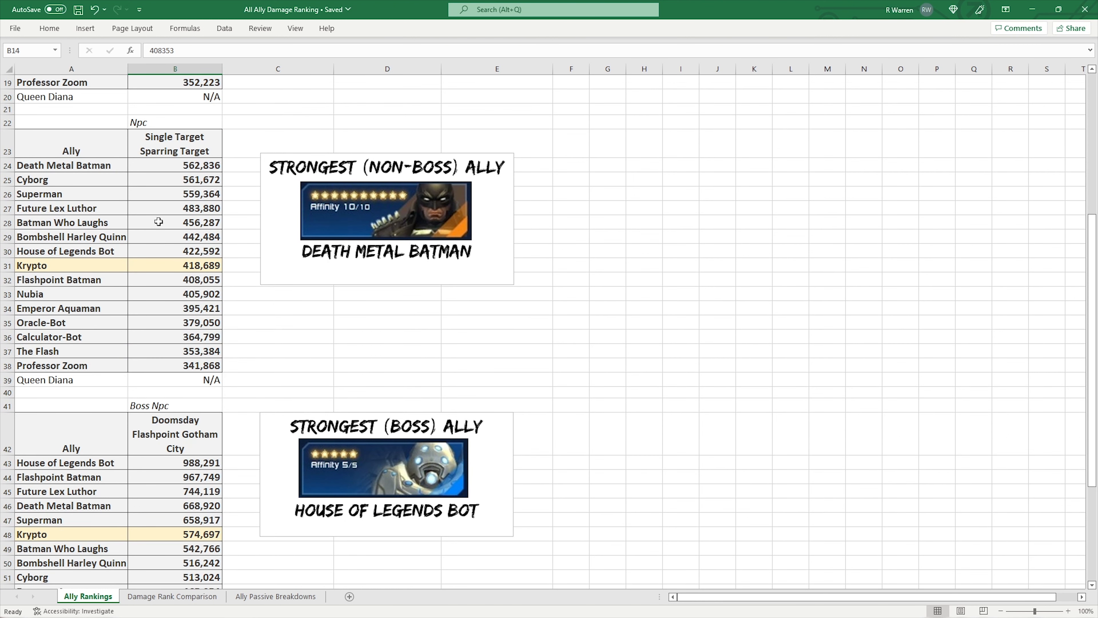
{"action": "left_click", "coordinate": [174, 265]}
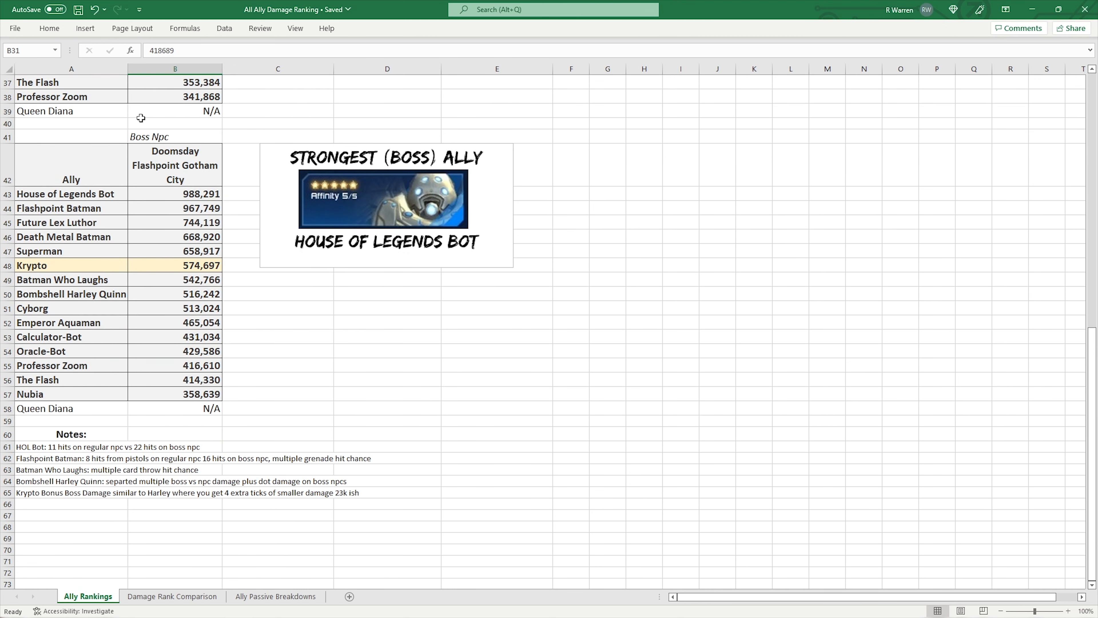
Compare Krypto's boss damage 574,697 with Bombshell Harley Quinn's 516,242 and other allies, then move to Ally Passive Breakdowns
{"action": "left_click", "coordinate": [175, 265]}
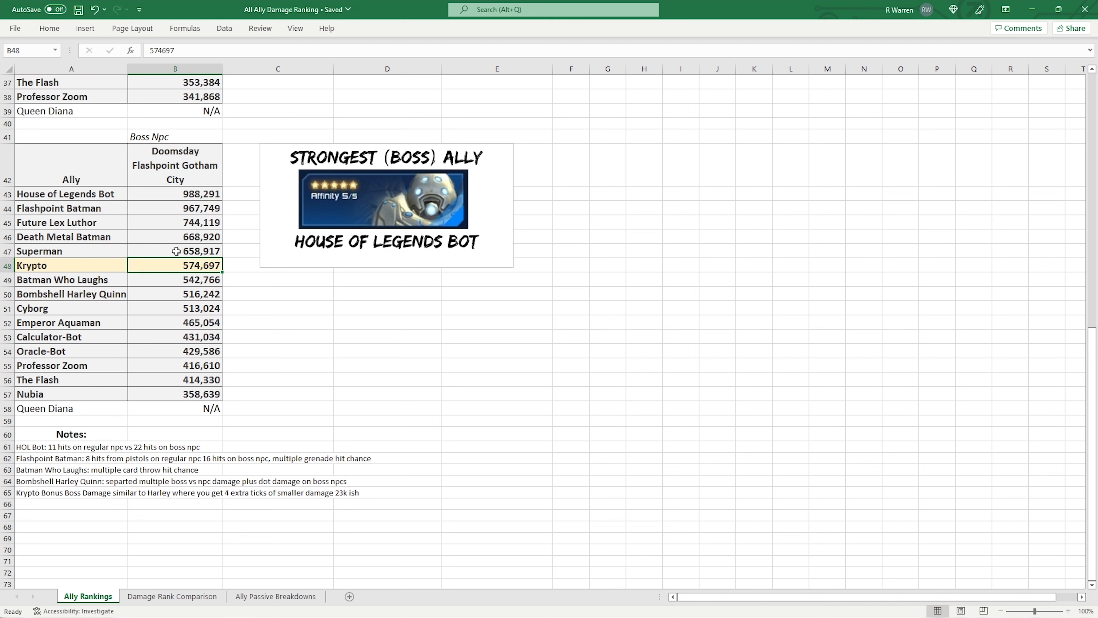
{"action": "mouse_move", "coordinate": [98, 280]}
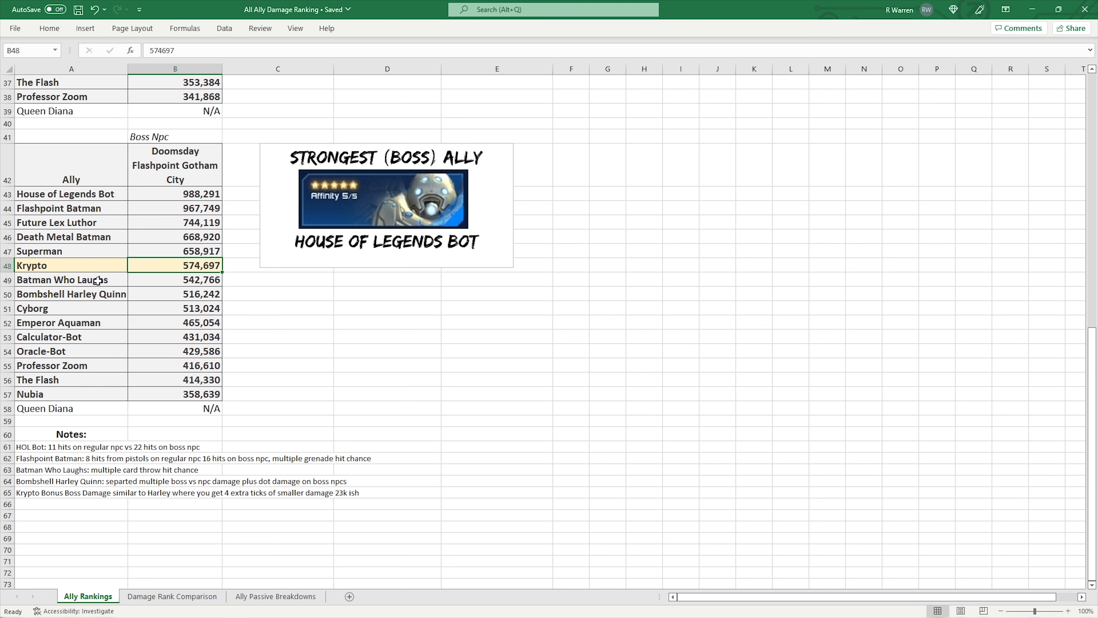
{"action": "left_click", "coordinate": [175, 293]}
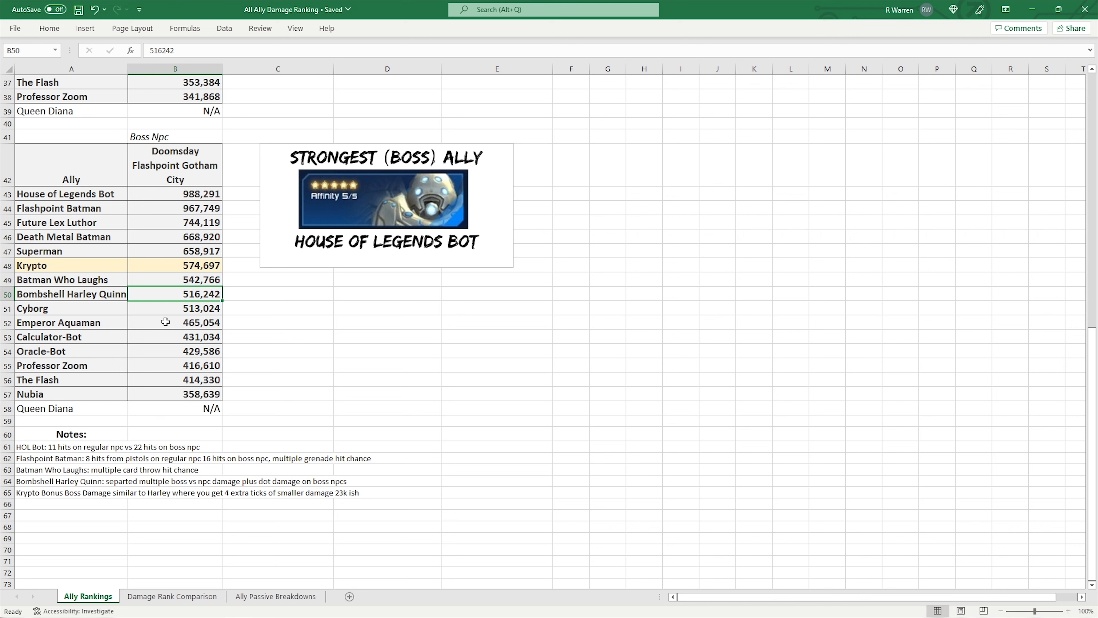
{"action": "mouse_move", "coordinate": [178, 297]}
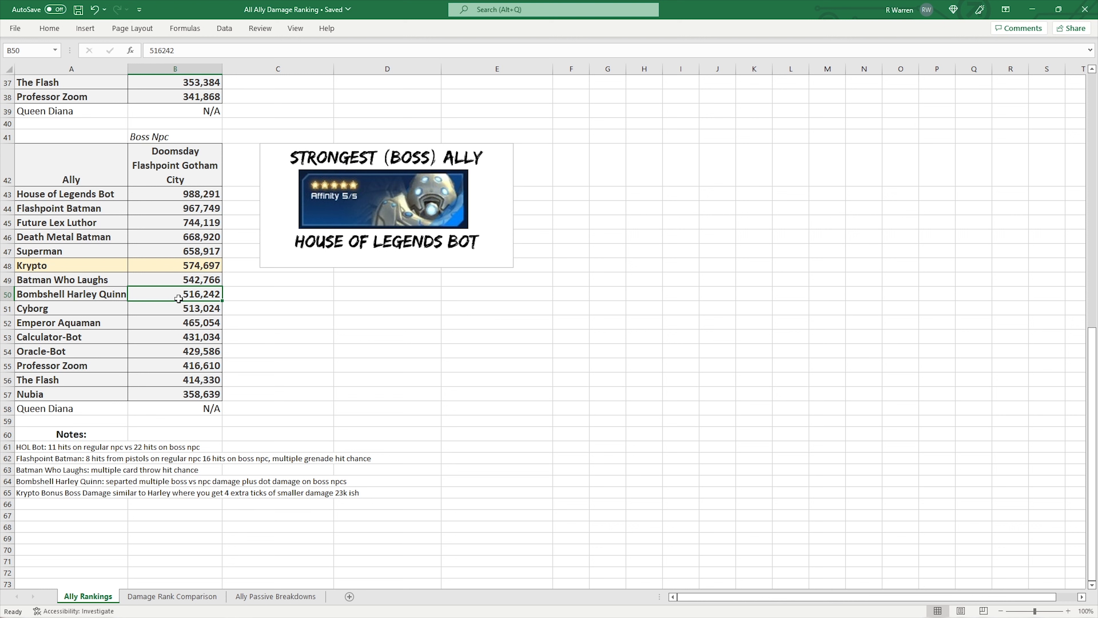
{"action": "left_click", "coordinate": [174, 308]}
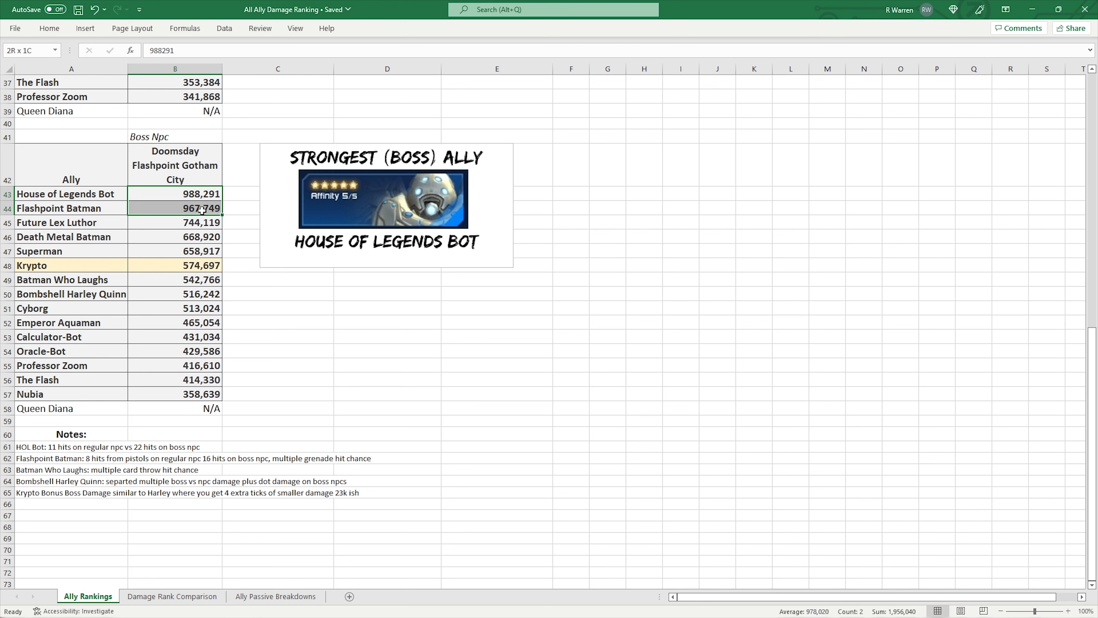
{"action": "left_click", "coordinate": [278, 307]}
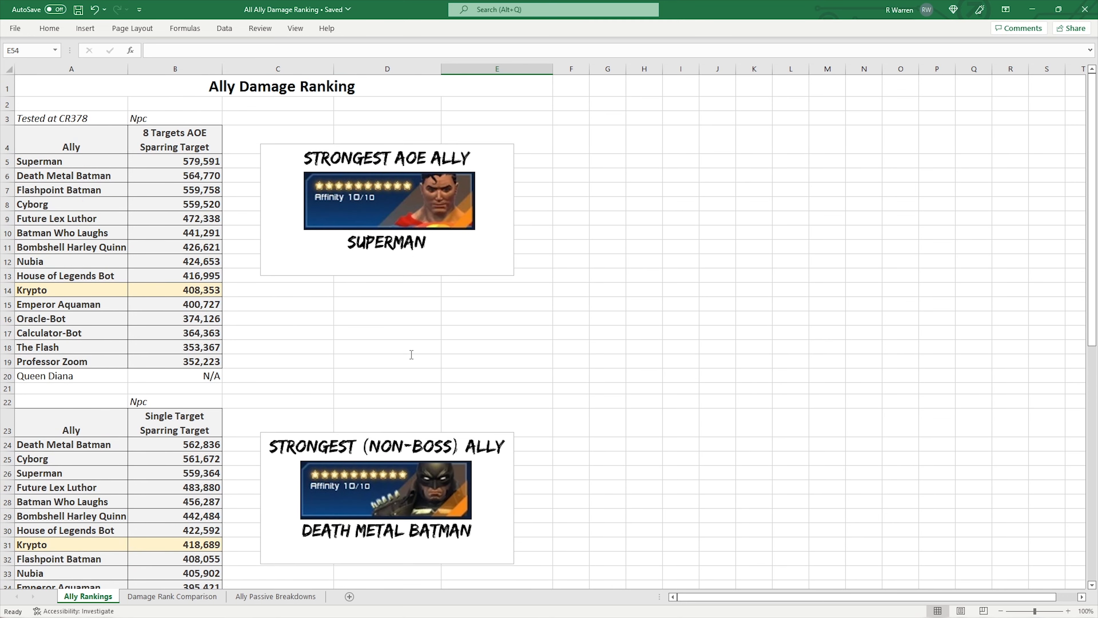
{"action": "left_click", "coordinate": [275, 596]}
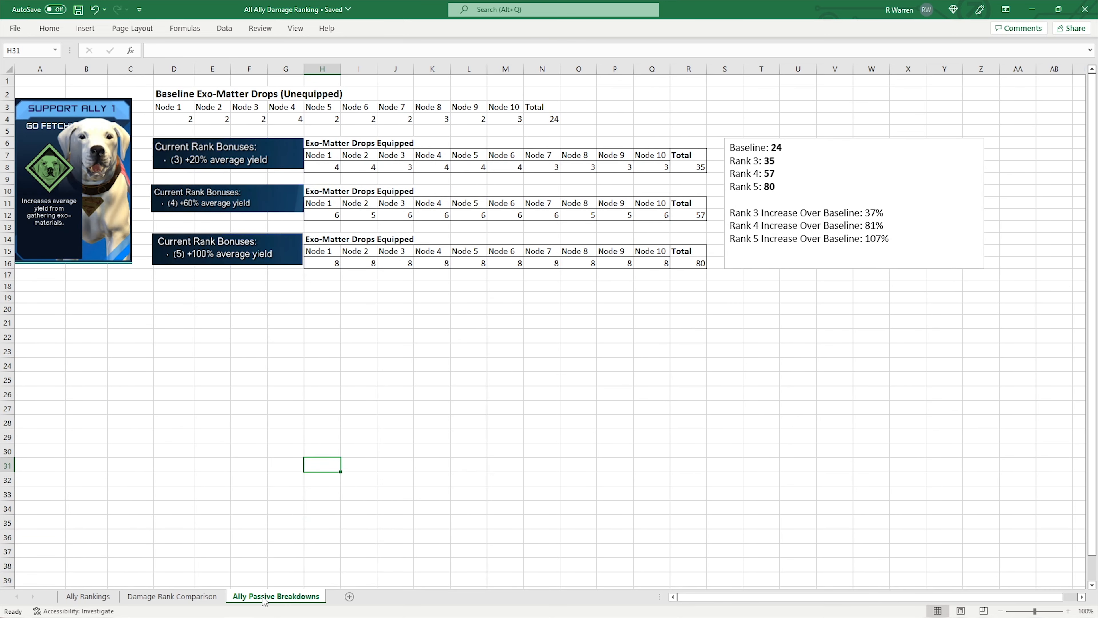
{"action": "left_click", "coordinate": [395, 379]}
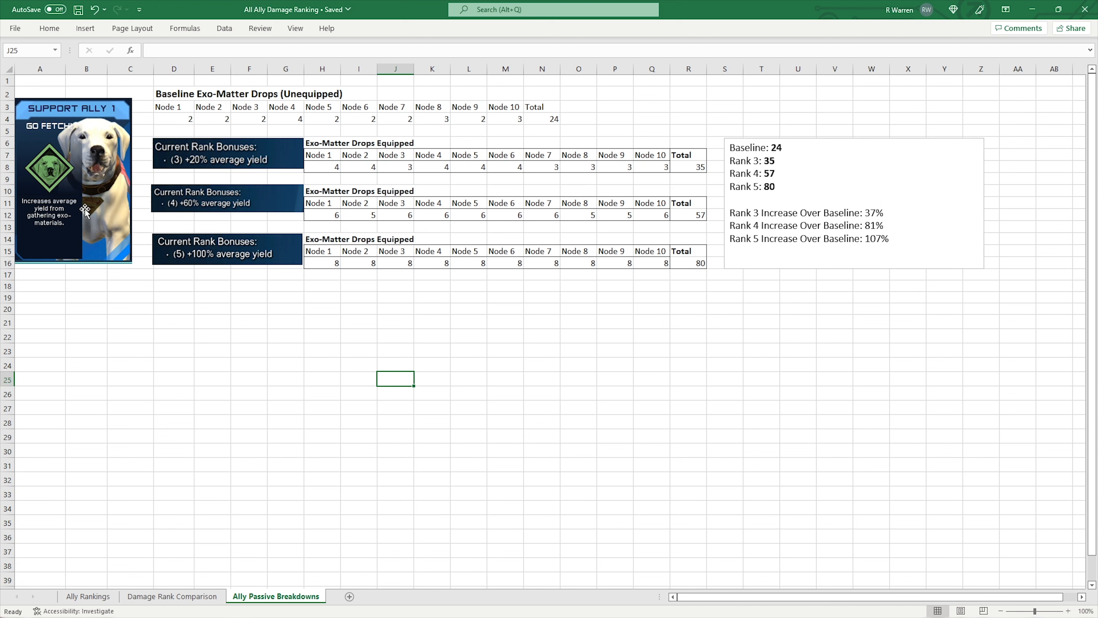
{"action": "mouse_move", "coordinate": [203, 106]}
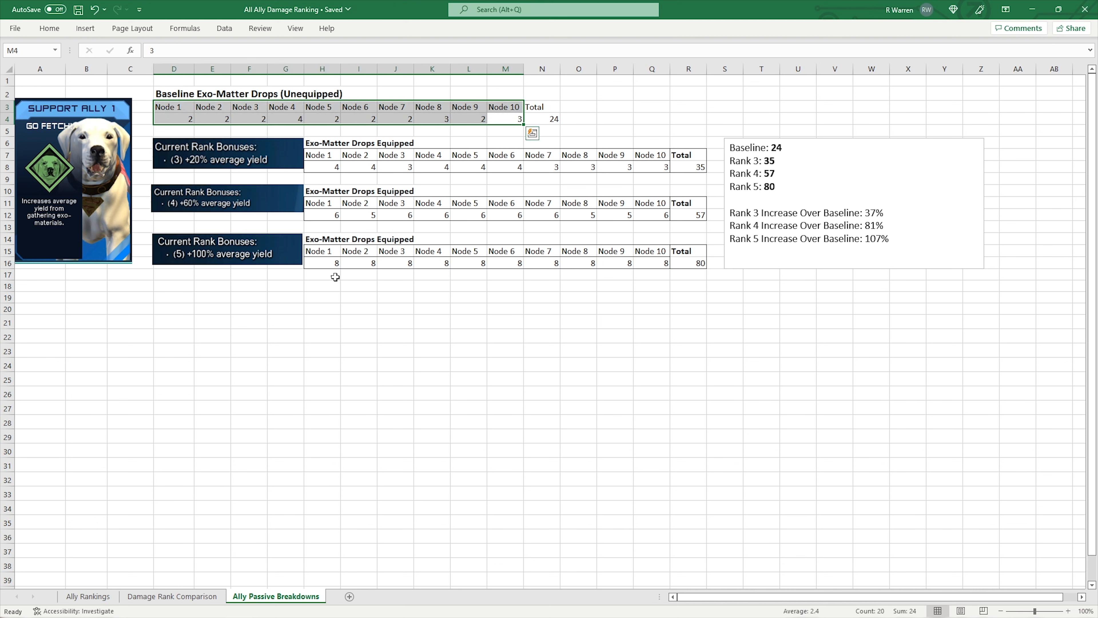
{"action": "left_click", "coordinate": [395, 379]}
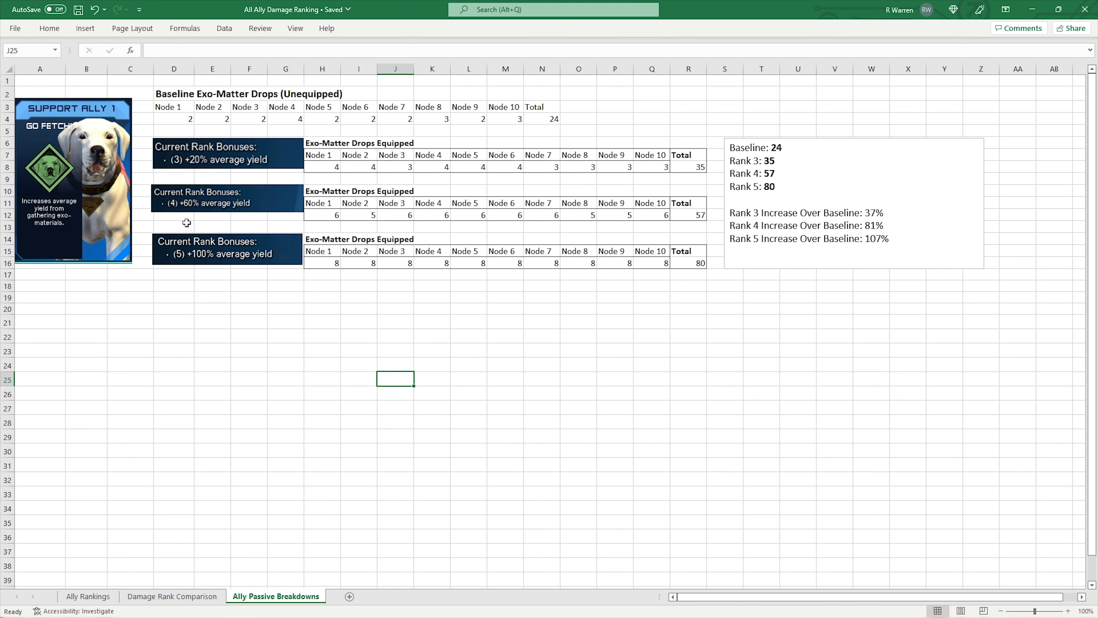
{"action": "mouse_move", "coordinate": [249, 89]}
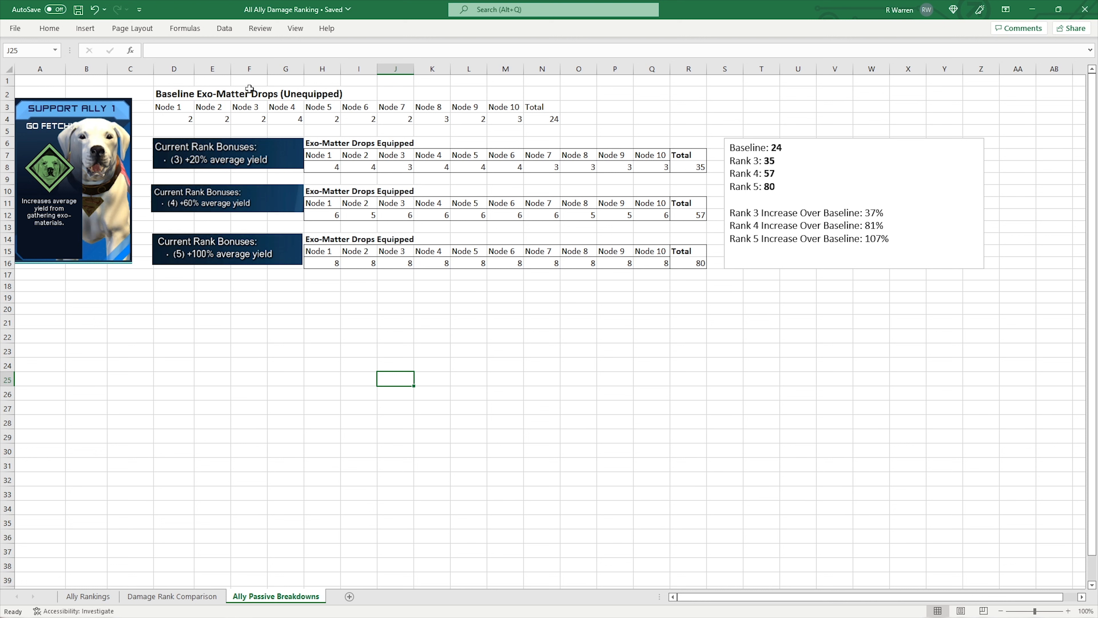
{"action": "mouse_move", "coordinate": [192, 119]}
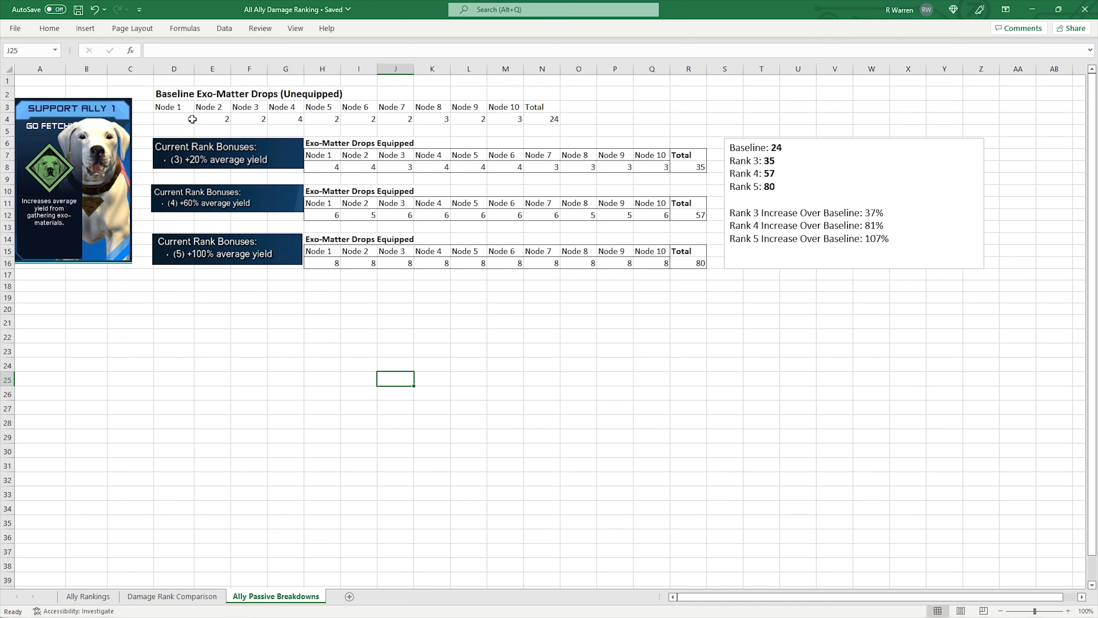
{"action": "left_click", "coordinate": [542, 119]}
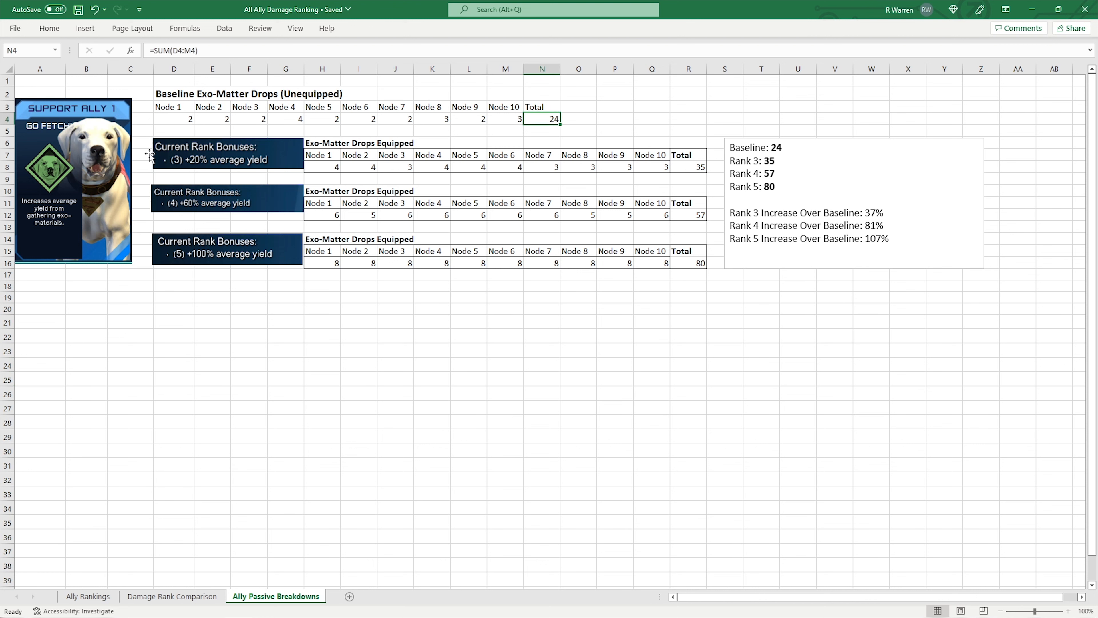
{"action": "left_click", "coordinate": [688, 167]}
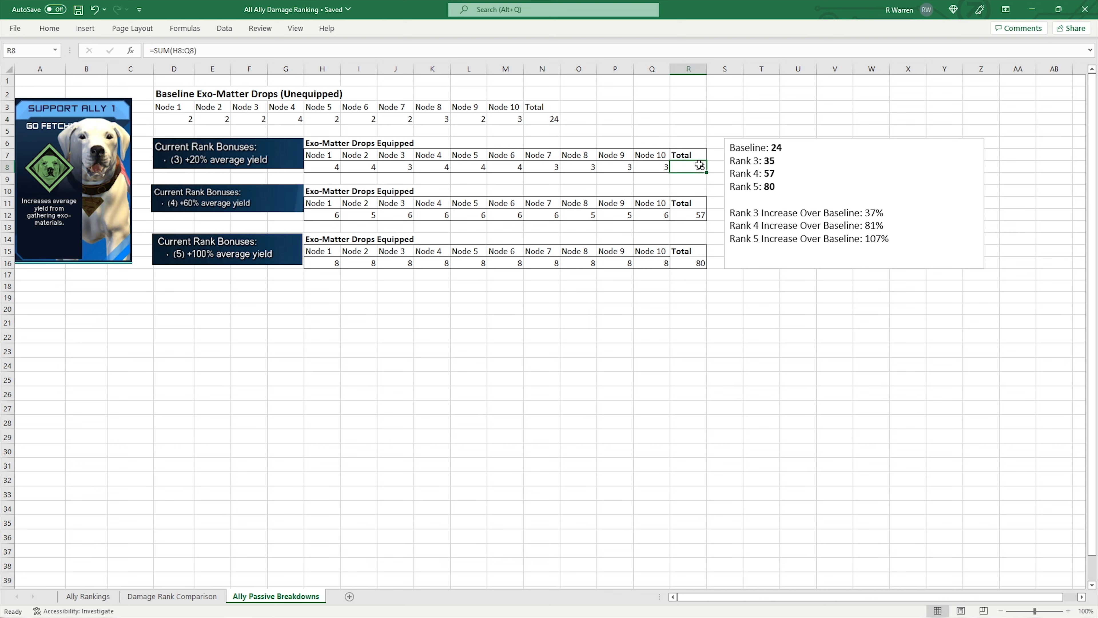
{"action": "left_click", "coordinate": [688, 214]}
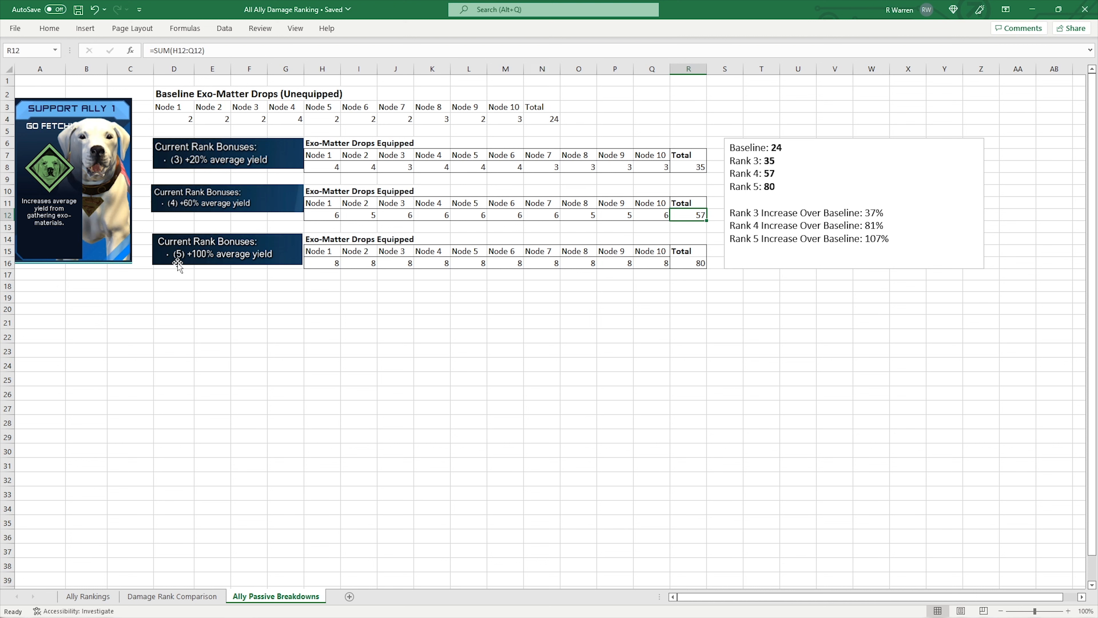
{"action": "left_click", "coordinate": [689, 262]}
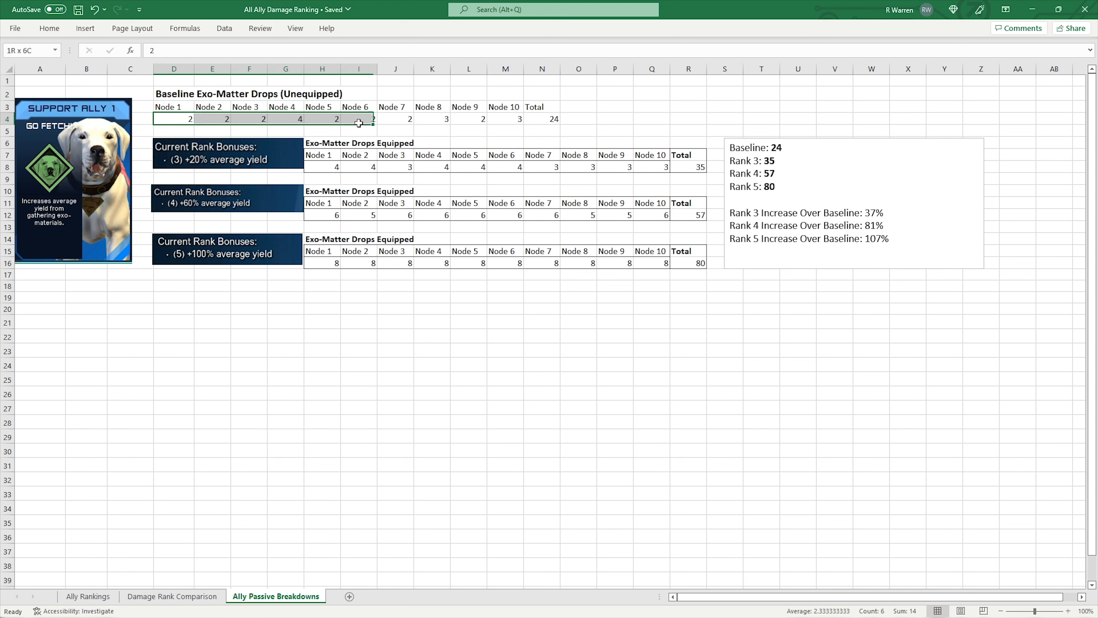
{"action": "left_click", "coordinate": [285, 118]}
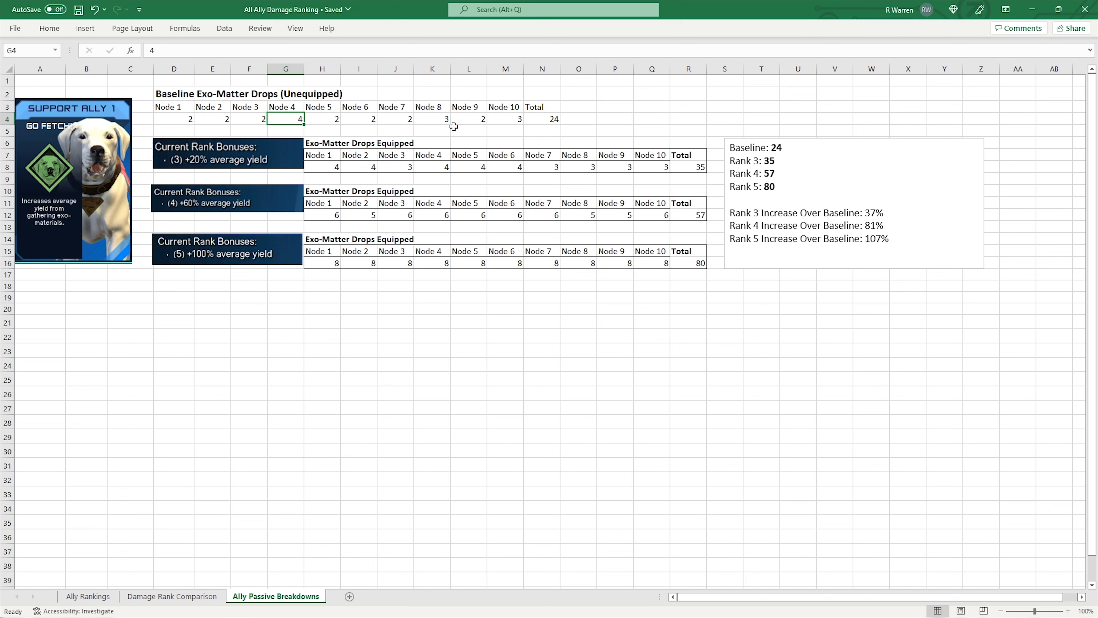
{"action": "left_click", "coordinate": [431, 118]}
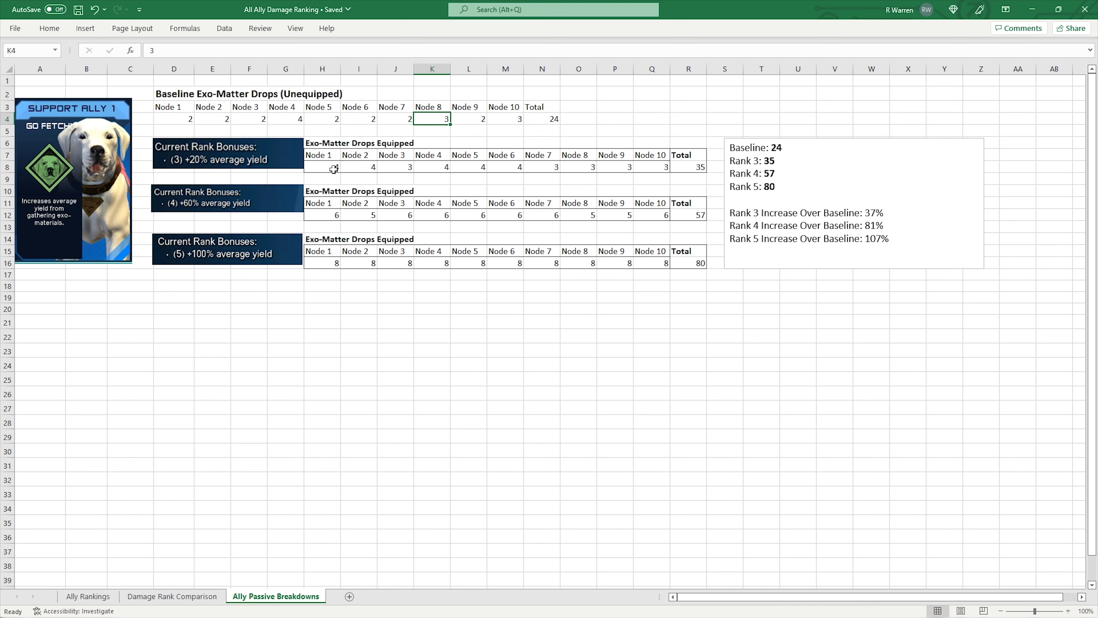
{"action": "left_click_drag", "start_coordinate": [322, 155], "coordinate": [505, 166]}
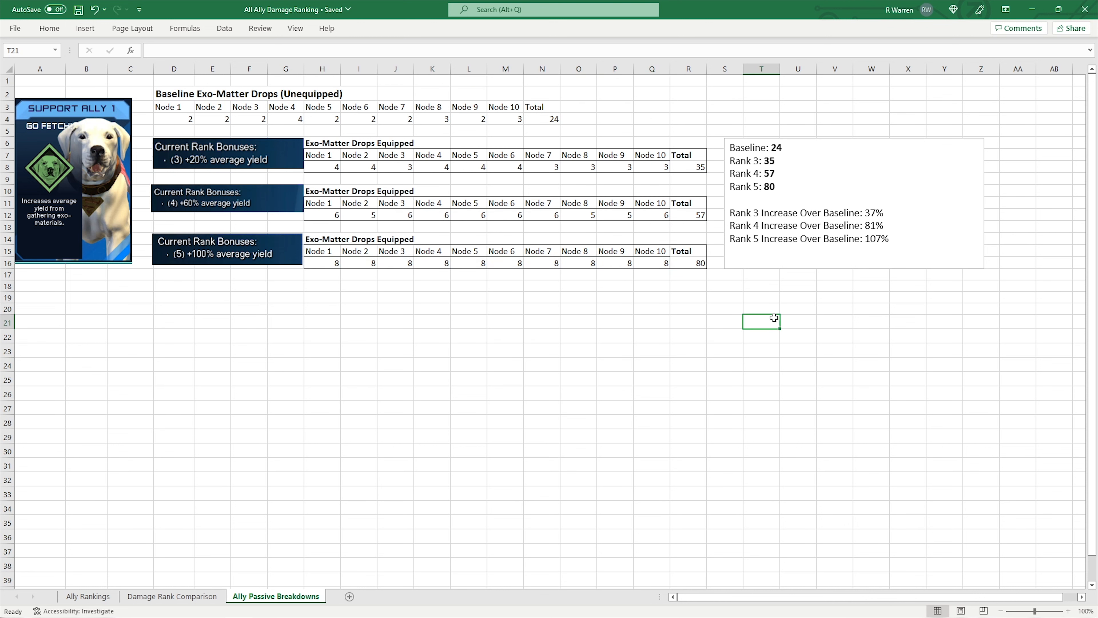
{"action": "mouse_move", "coordinate": [849, 209]}
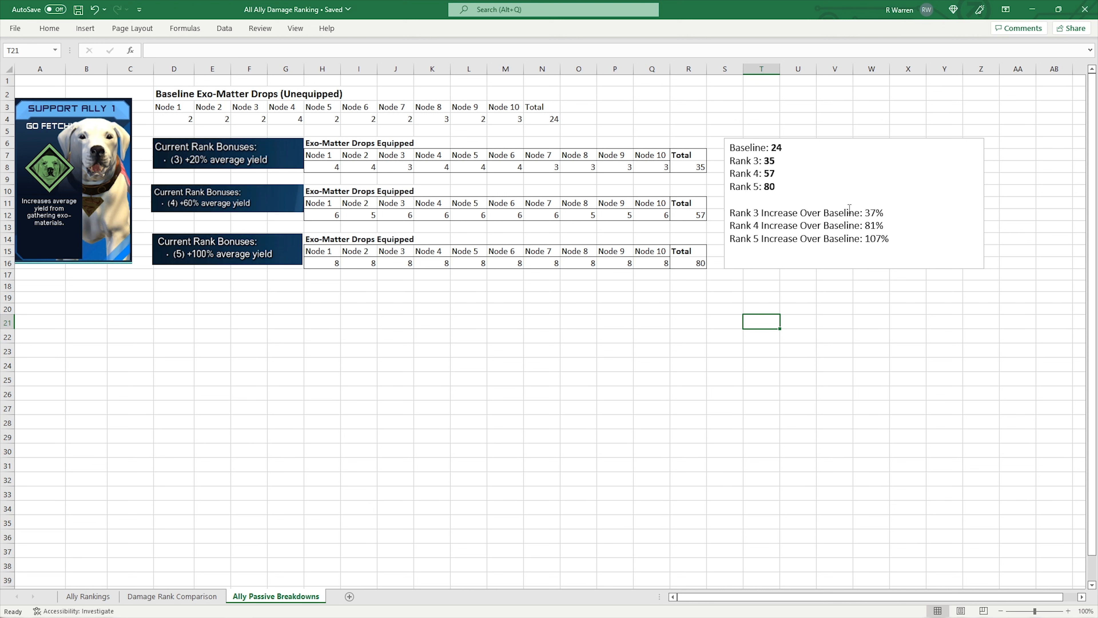
{"action": "mouse_move", "coordinate": [895, 211]}
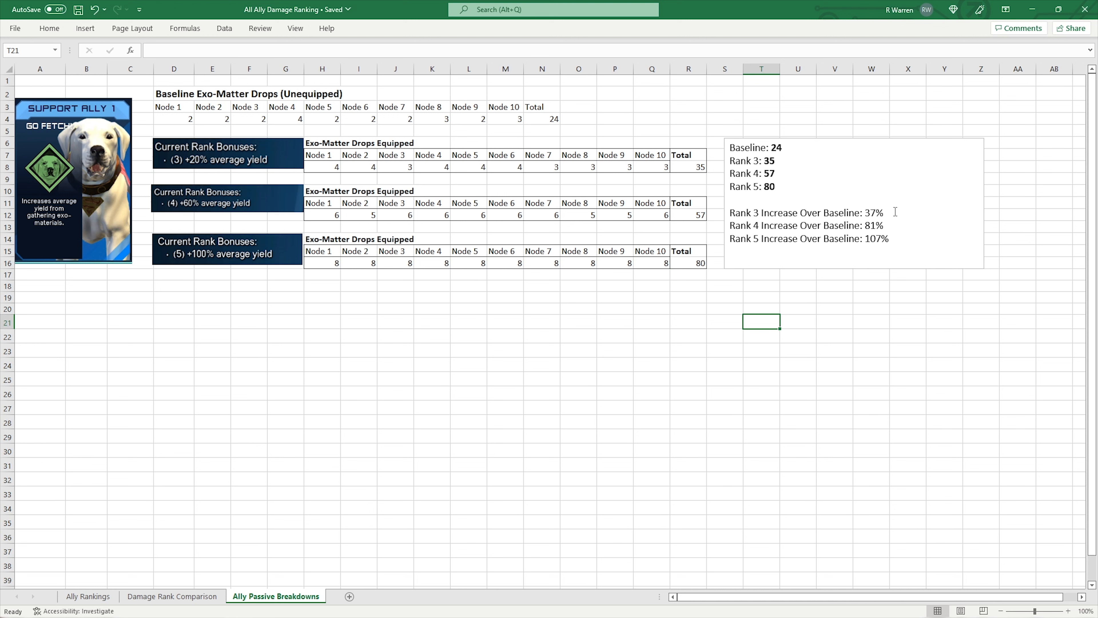
{"action": "mouse_move", "coordinate": [242, 162]}
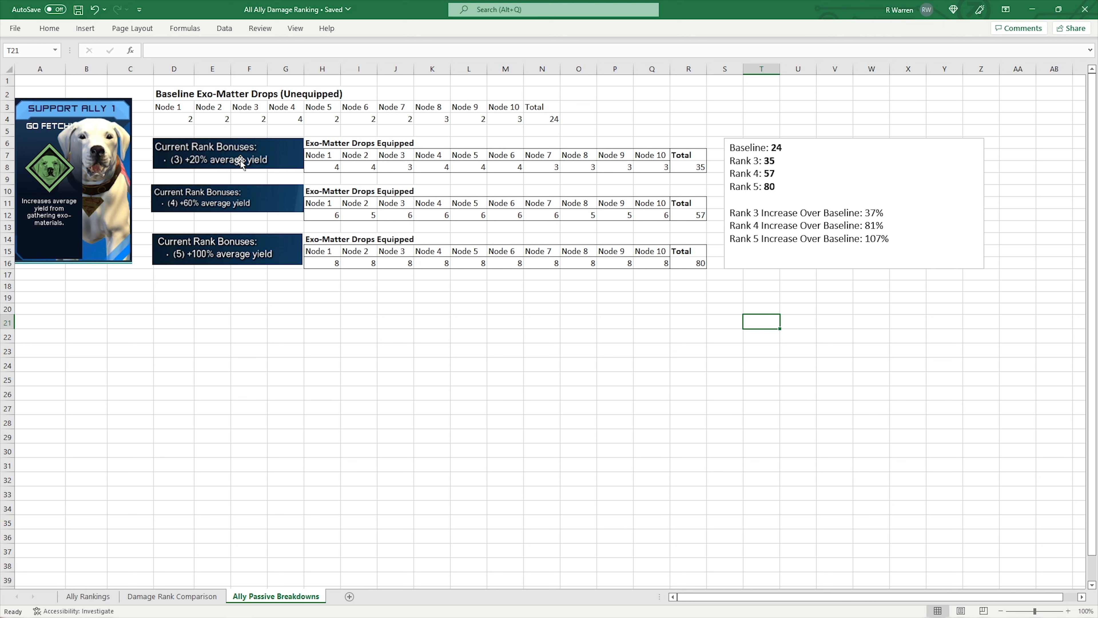
{"action": "mouse_move", "coordinate": [243, 162]}
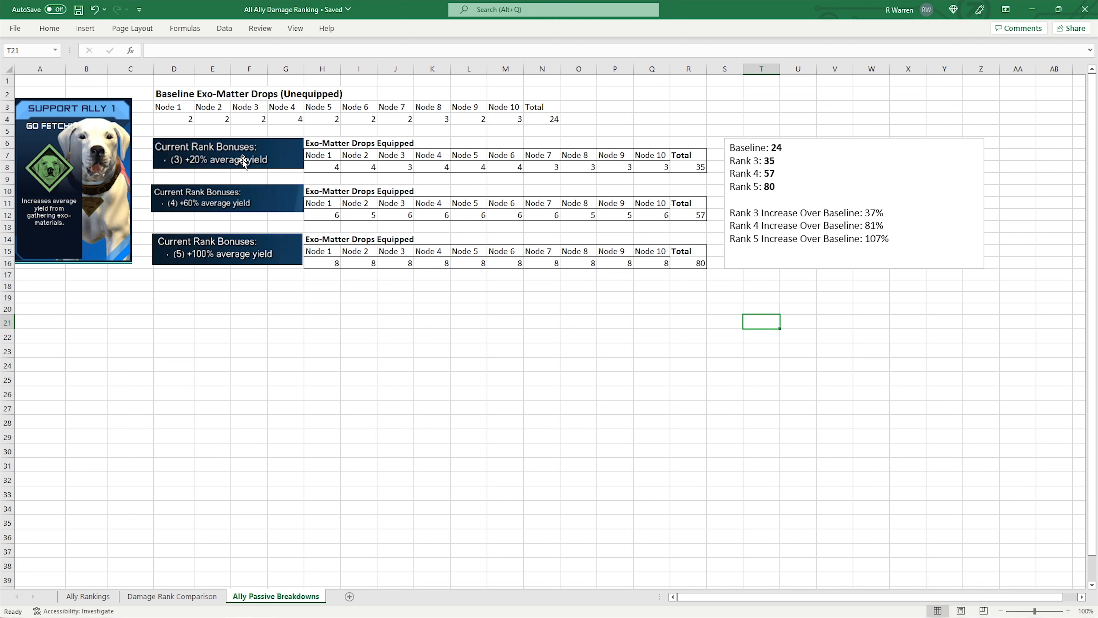
{"action": "mouse_move", "coordinate": [235, 155]}
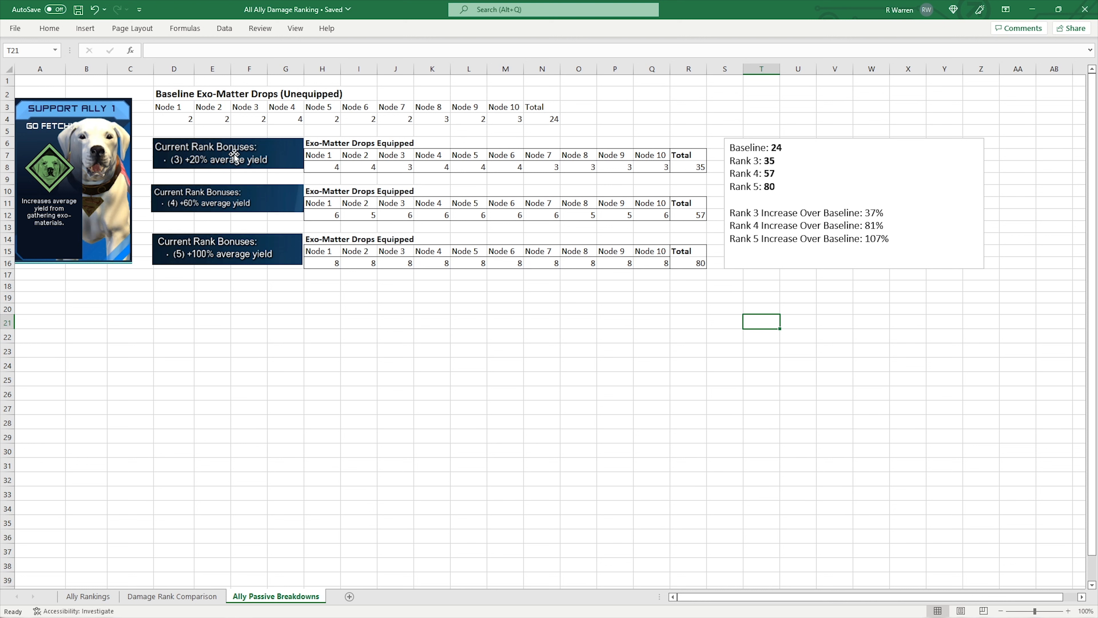
{"action": "mouse_move", "coordinate": [849, 222]}
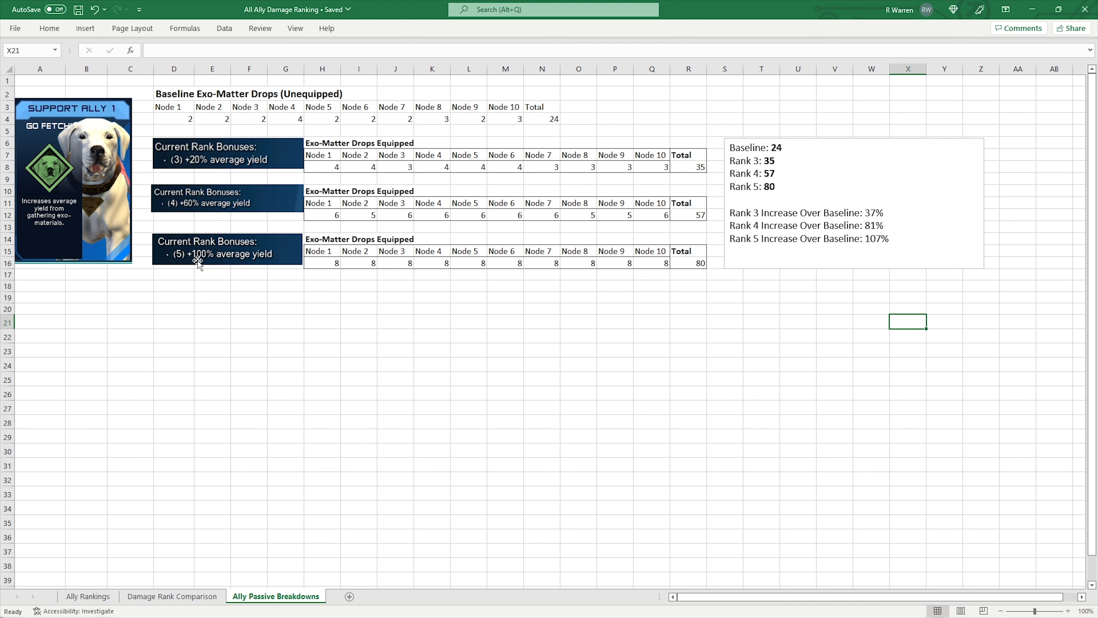
{"action": "mouse_move", "coordinate": [895, 234]}
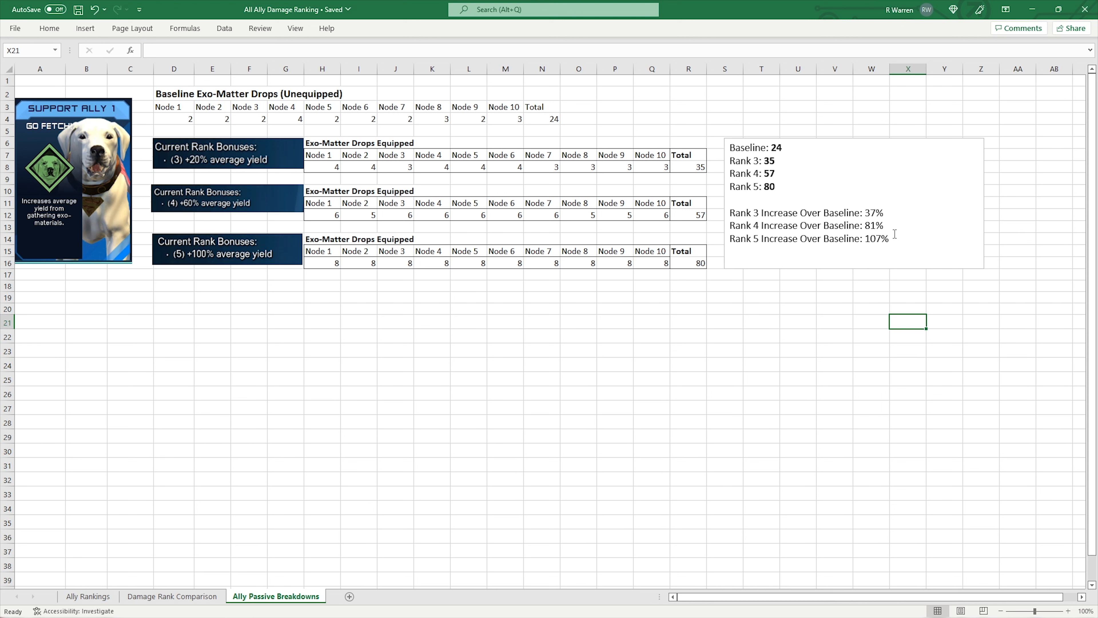
{"action": "mouse_move", "coordinate": [512, 103]}
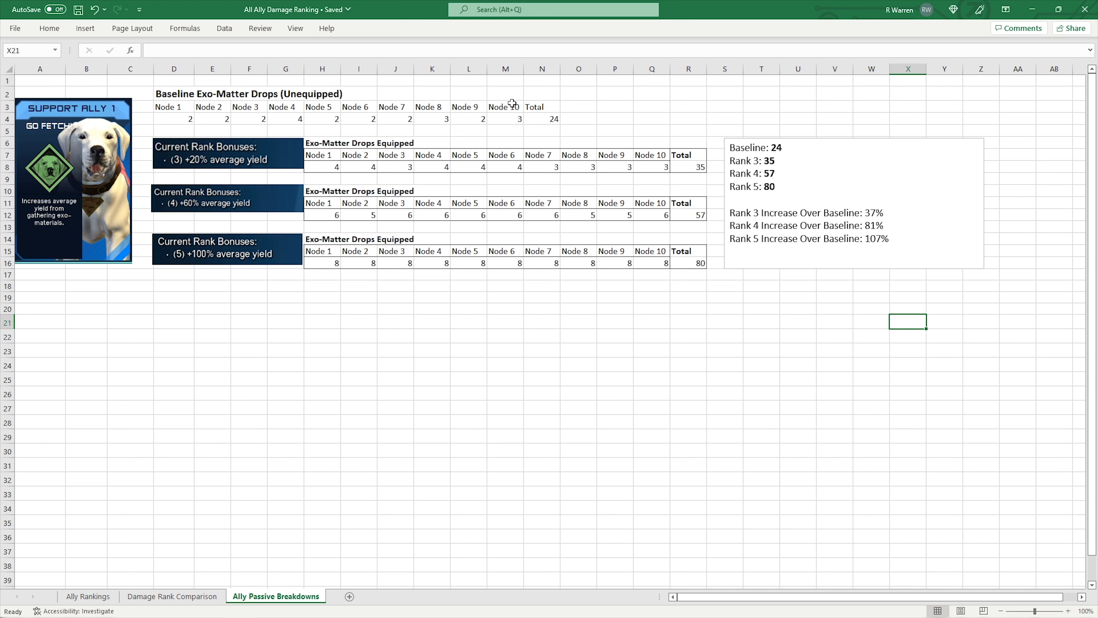
{"action": "mouse_move", "coordinate": [702, 280]}
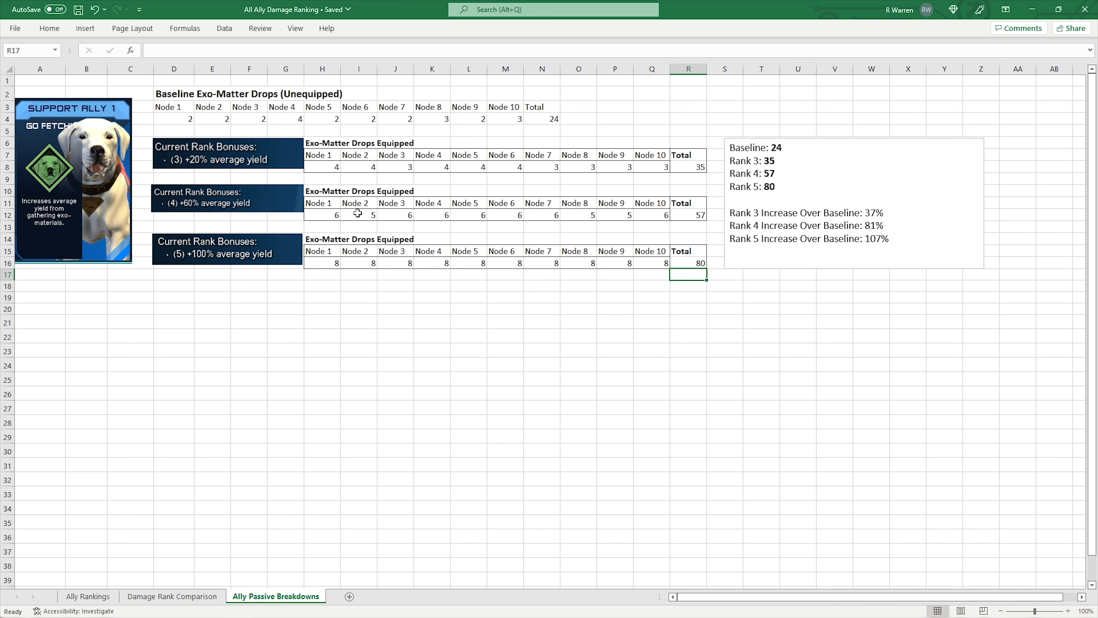
{"action": "mouse_move", "coordinate": [359, 268]}
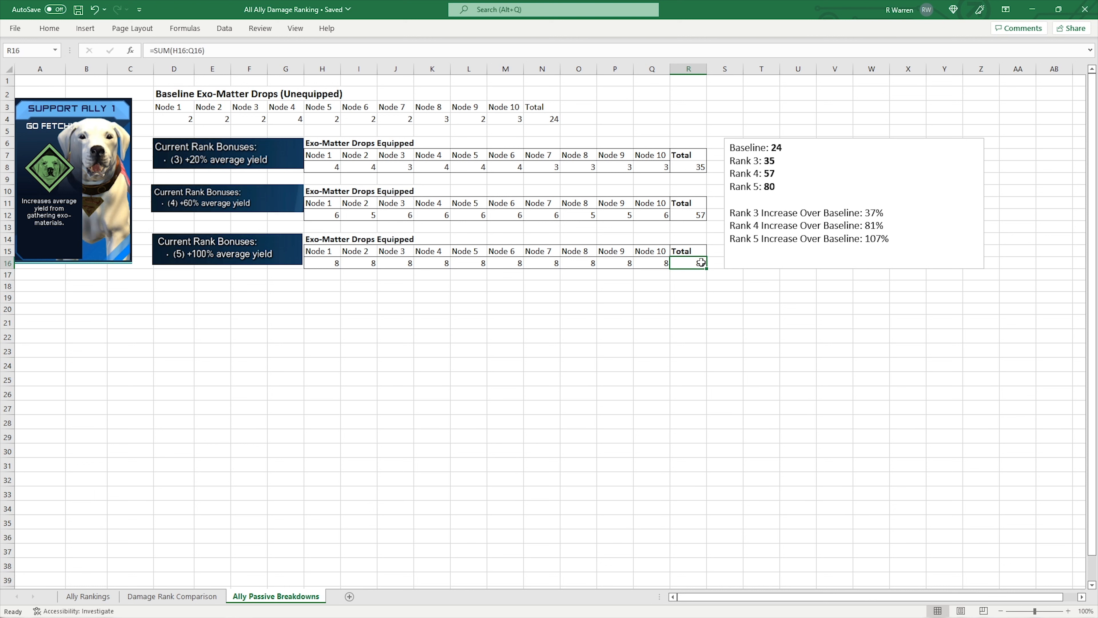
Check the rank 5 equipped drops total and increase figure in the passive summary, then return to Ally Rankings
{"action": "left_click", "coordinate": [687, 262]}
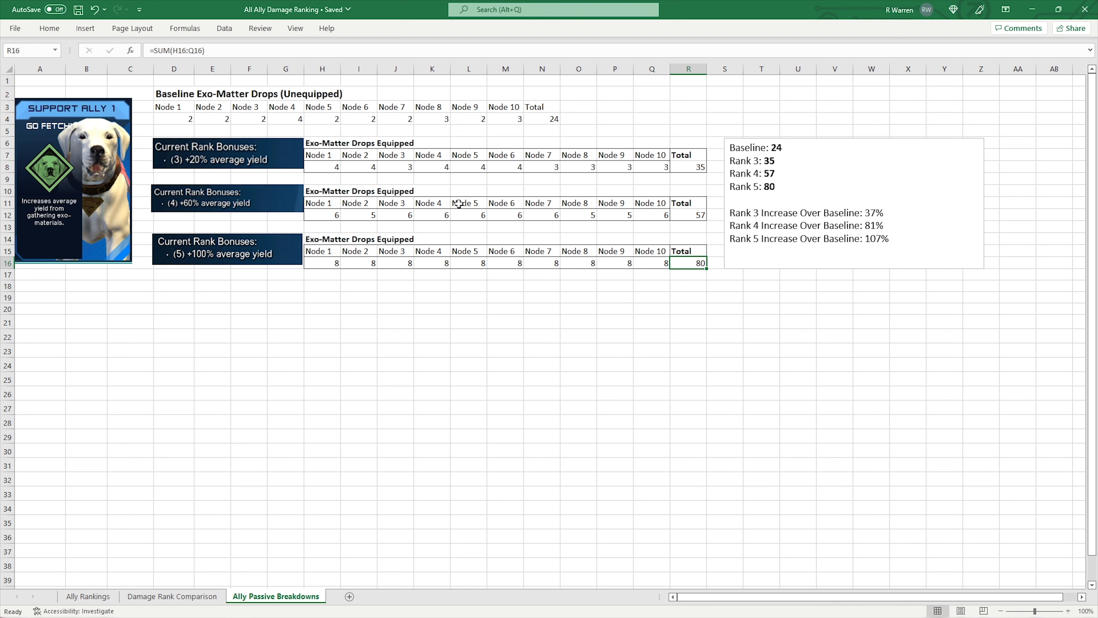
{"action": "double_click", "coordinate": [876, 239]}
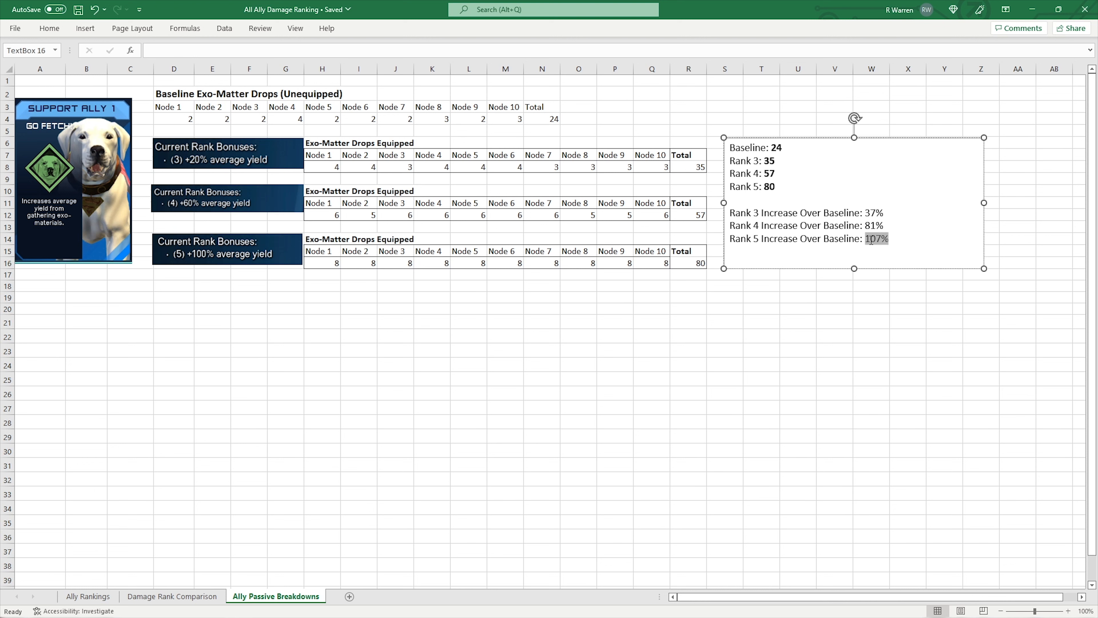
{"action": "left_click", "coordinate": [651, 321]}
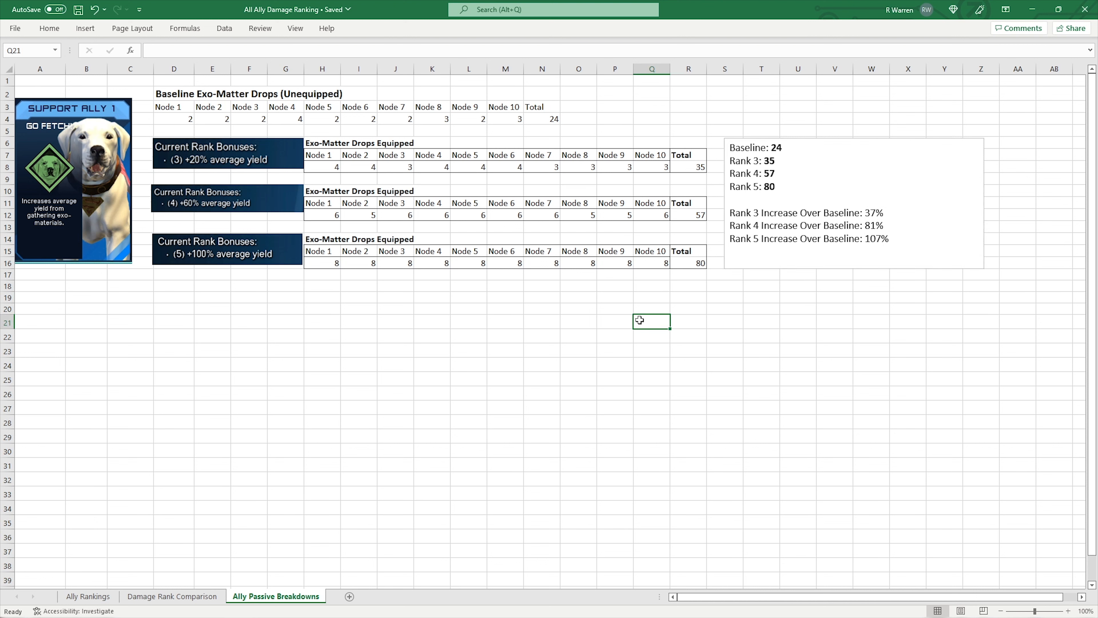
{"action": "mouse_move", "coordinate": [630, 317]}
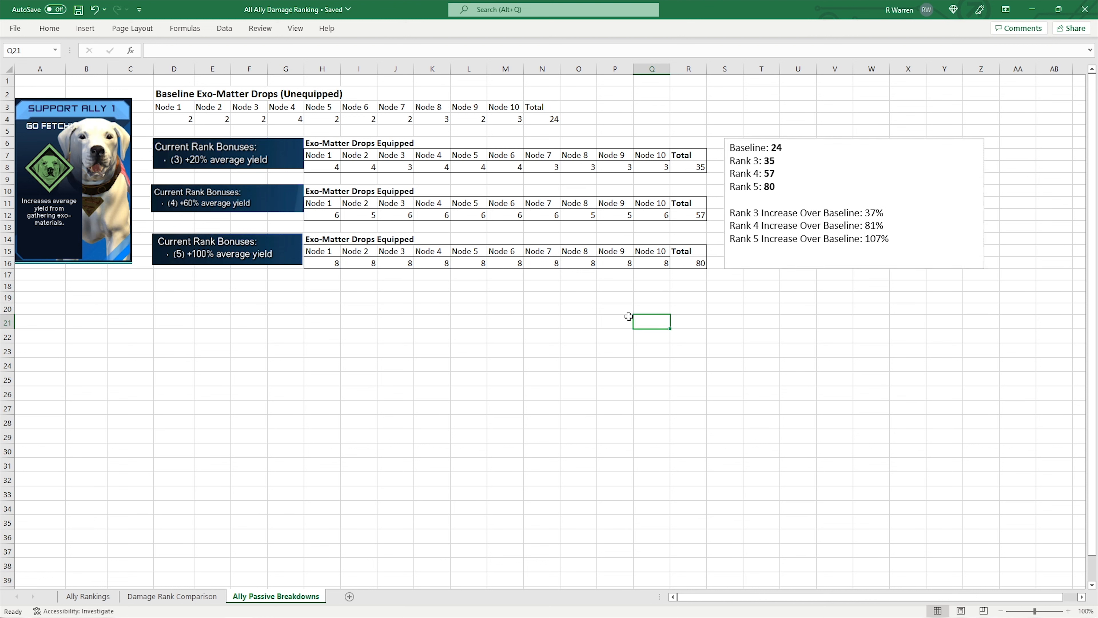
{"action": "mouse_move", "coordinate": [614, 316]}
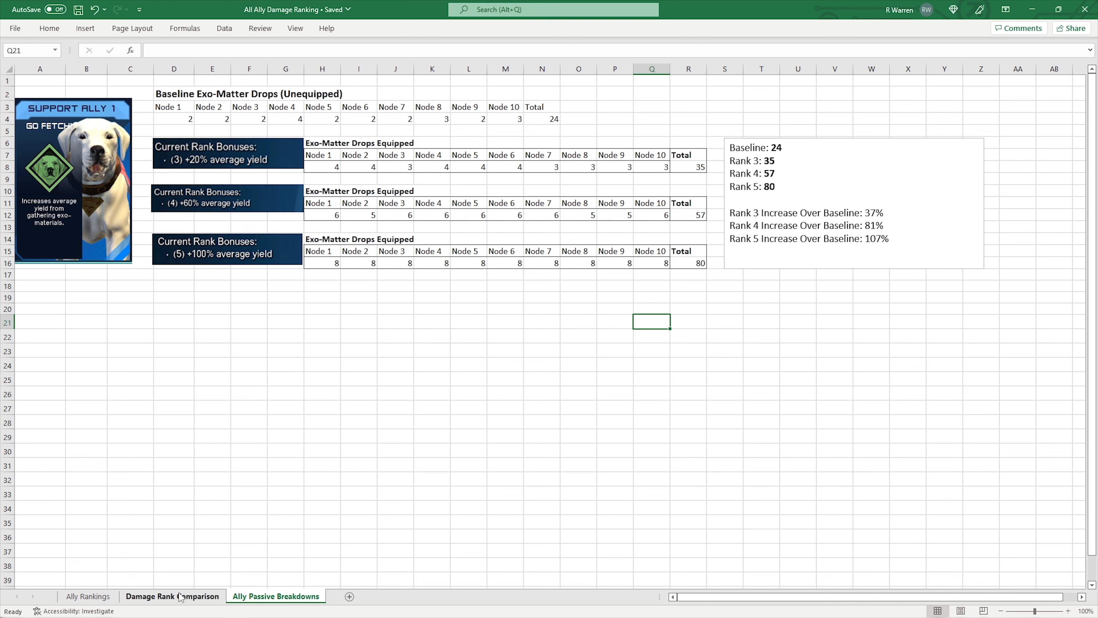
{"action": "left_click", "coordinate": [87, 596]}
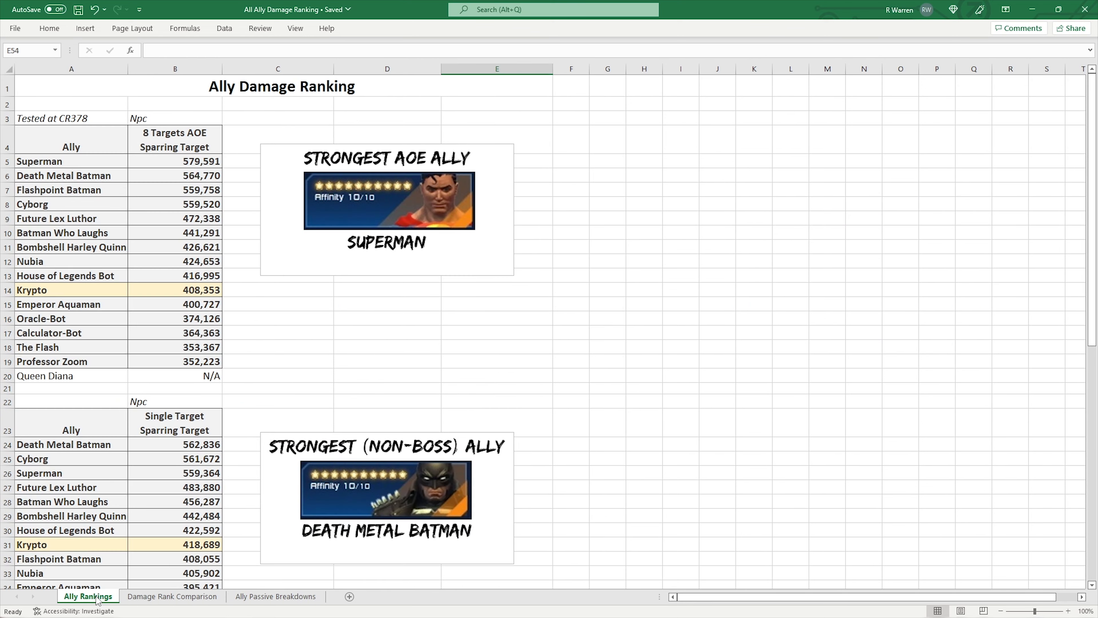
{"action": "mouse_move", "coordinate": [343, 359]}
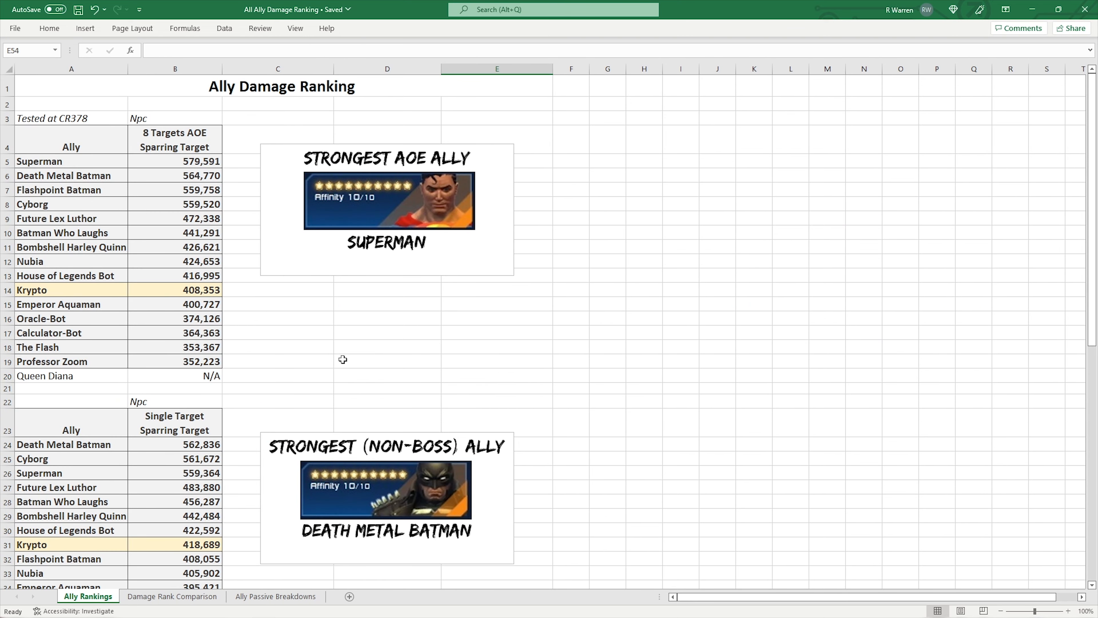